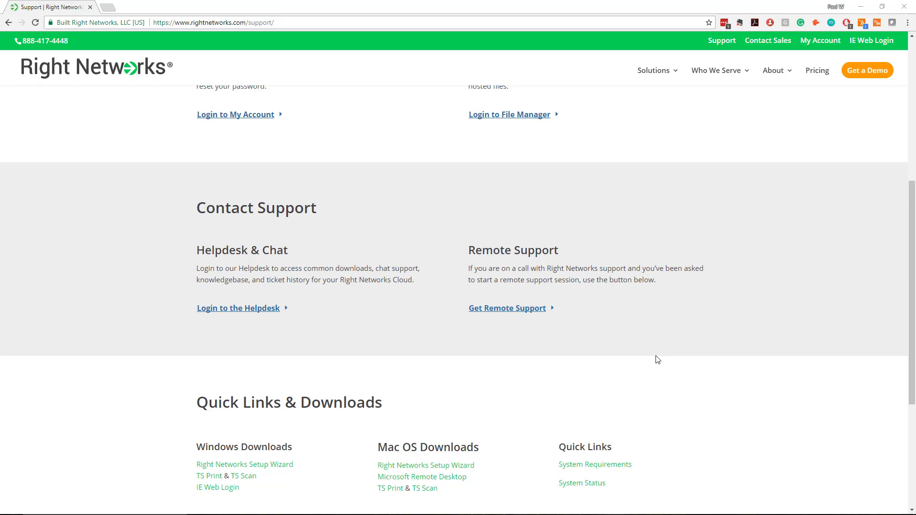
mouse_move(509, 119)
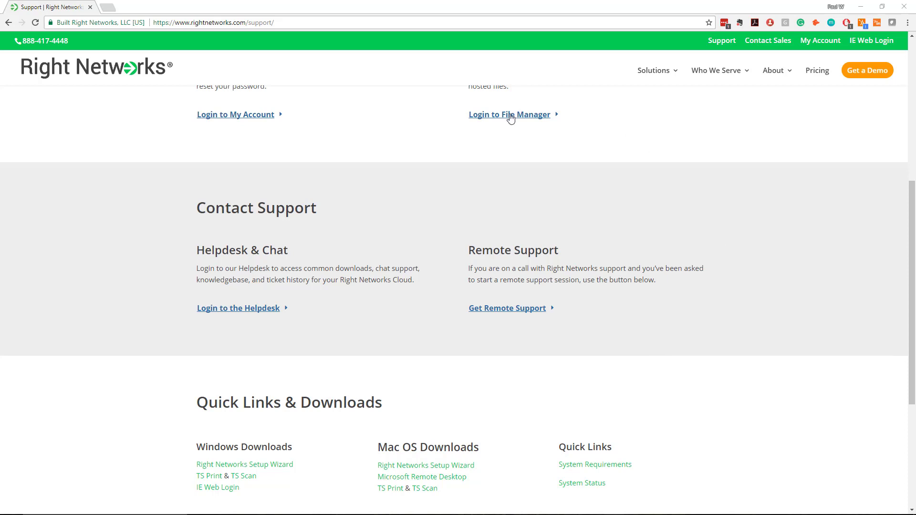
mouse_move(227, 30)
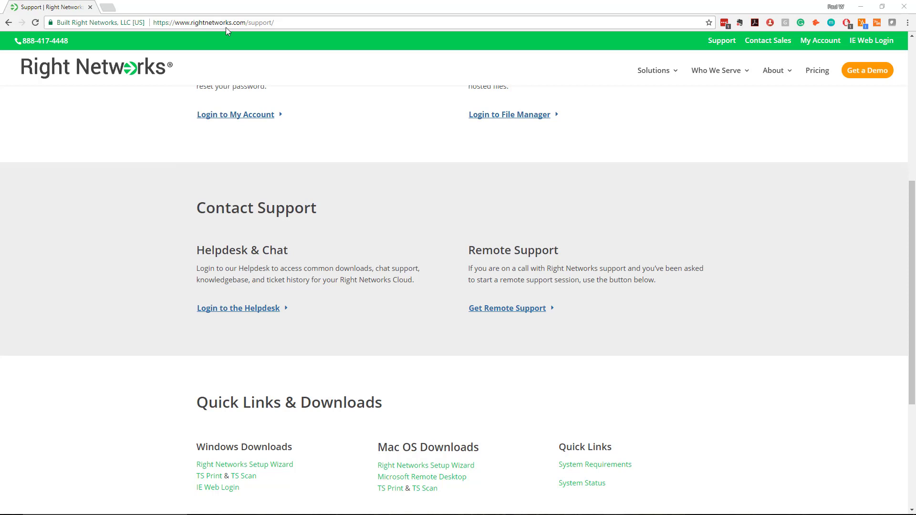
mouse_move(243, 197)
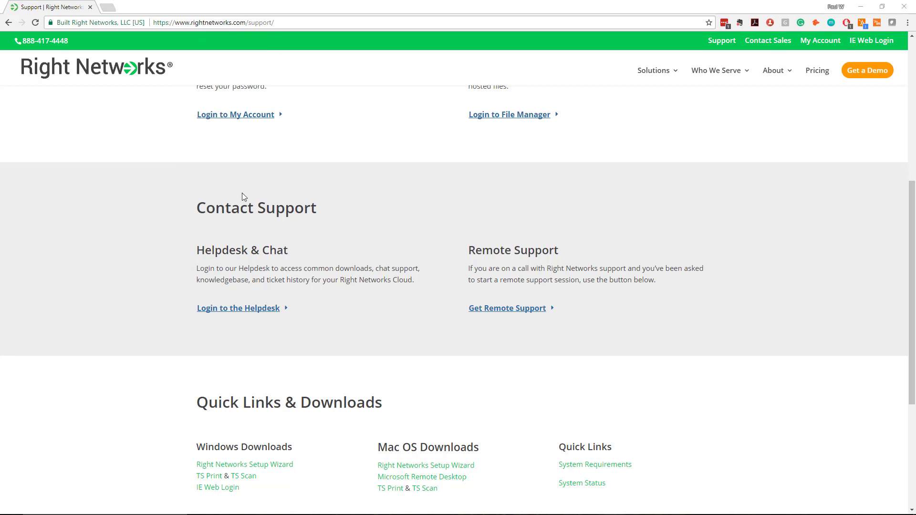
mouse_move(269, 468)
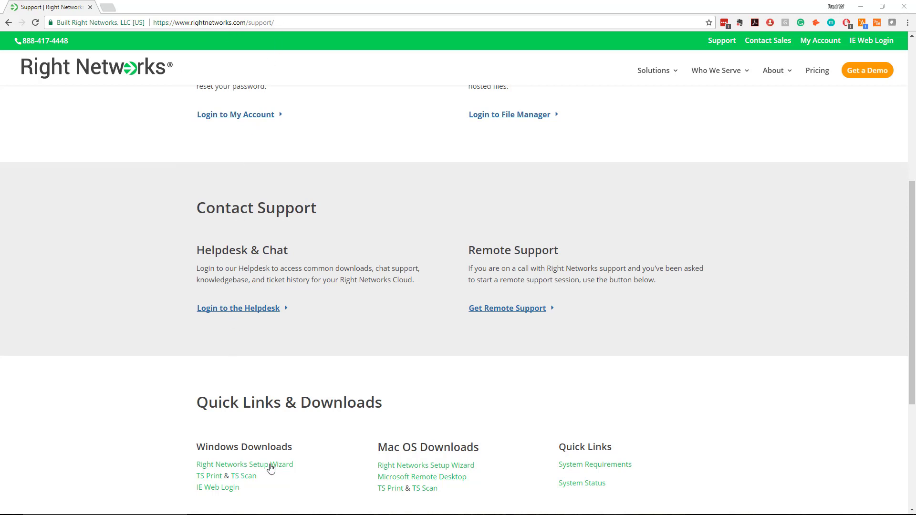
mouse_move(270, 465)
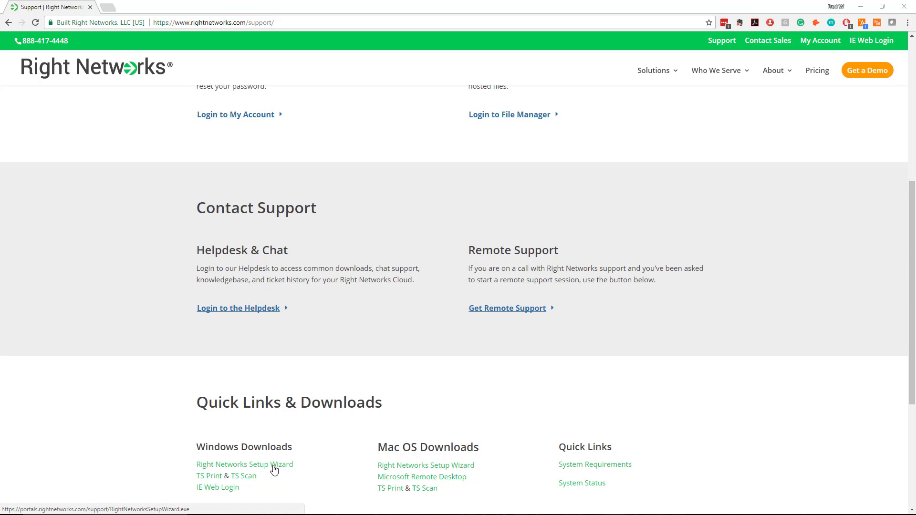
mouse_move(175, 460)
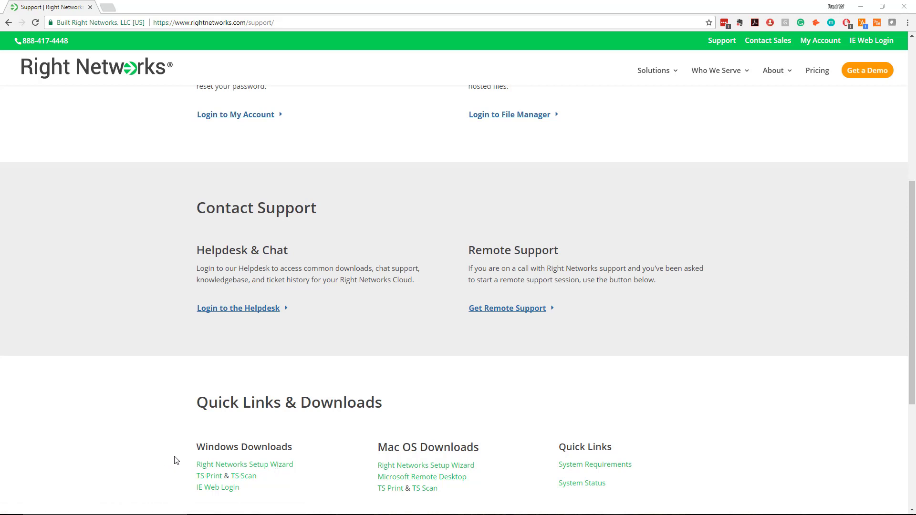
mouse_move(153, 450)
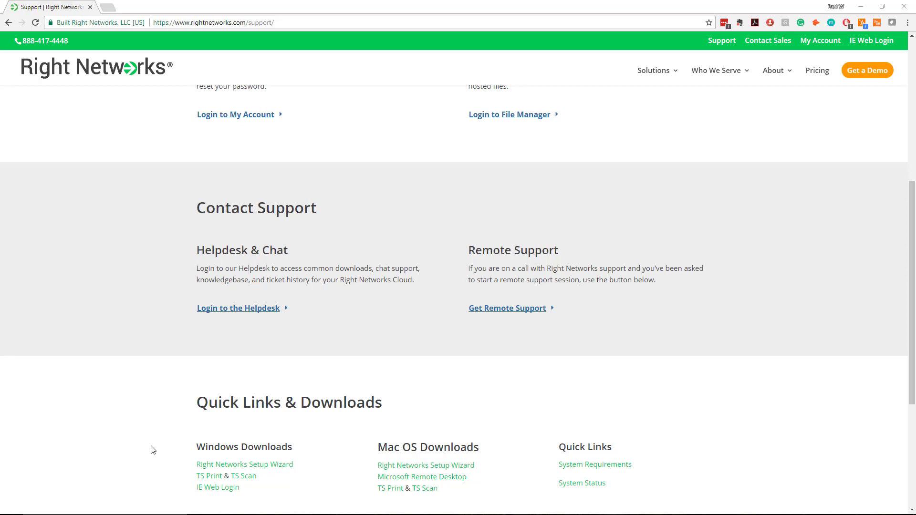
mouse_move(142, 444)
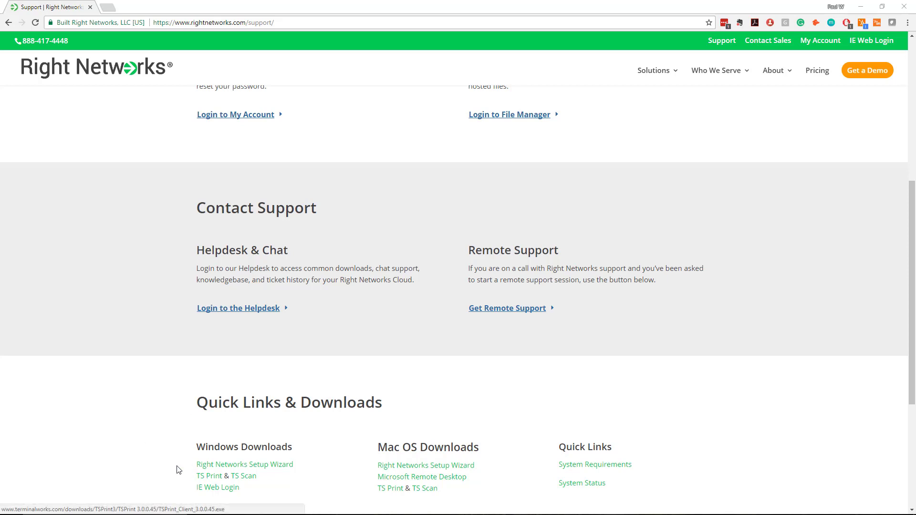
mouse_move(155, 463)
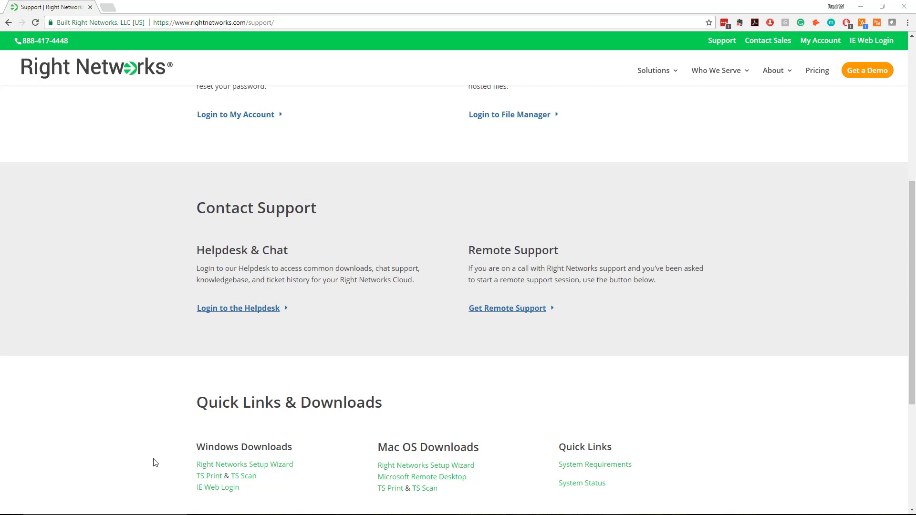
mouse_move(209, 477)
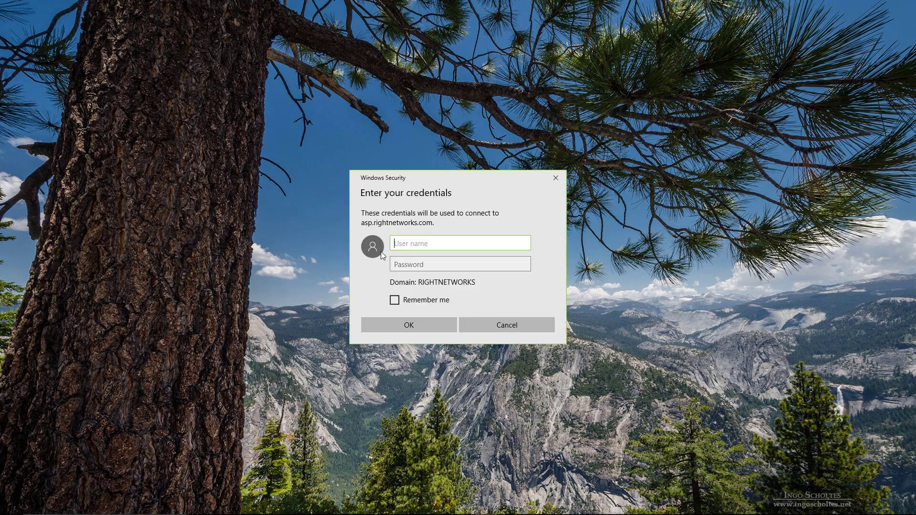
mouse_move(452, 246)
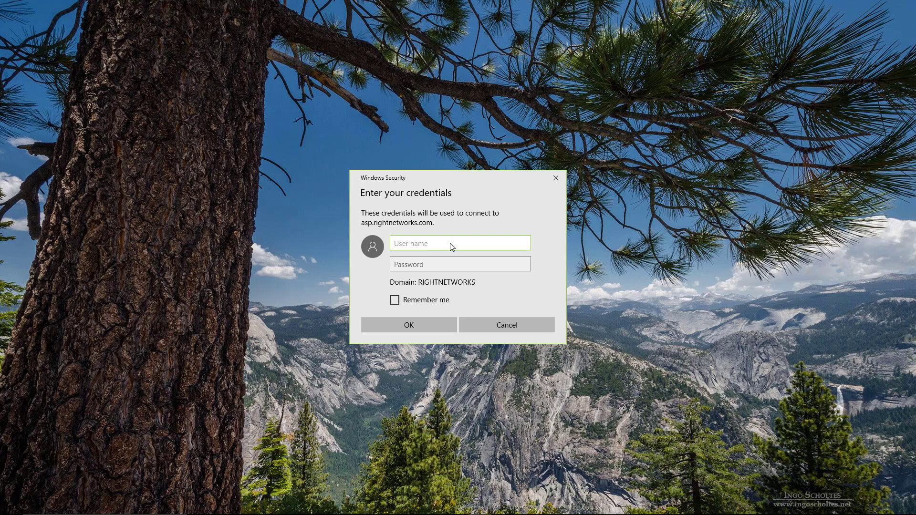
Enter the user name 'RN Login' and submit the credentials for asp.rightnetworks.com
type("RN Lo")
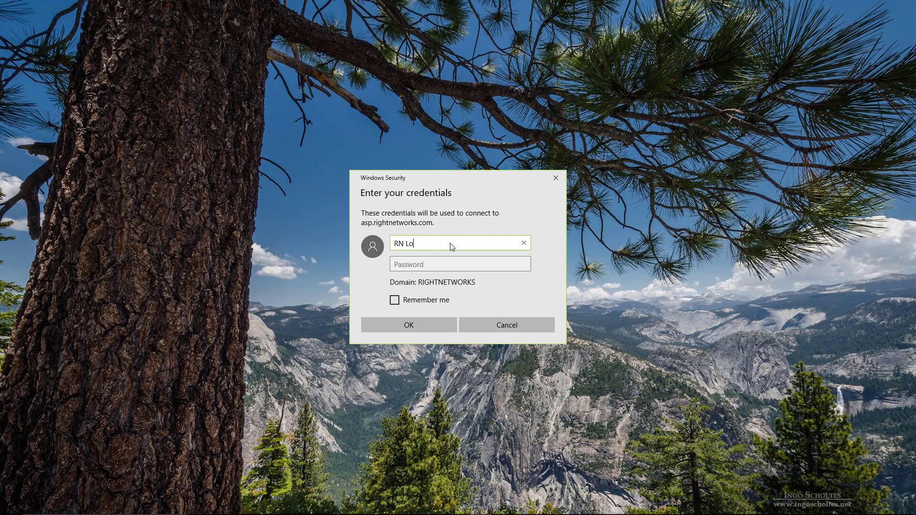
type("gin")
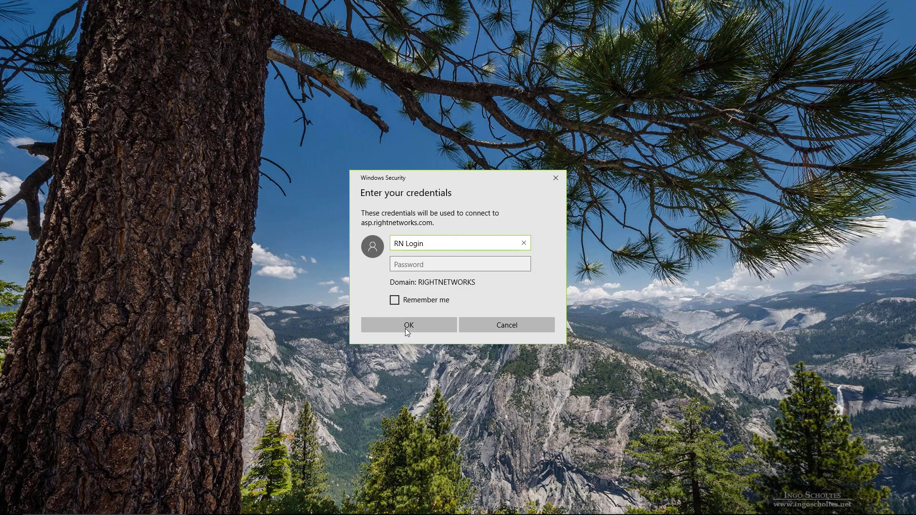
left_click(408, 325)
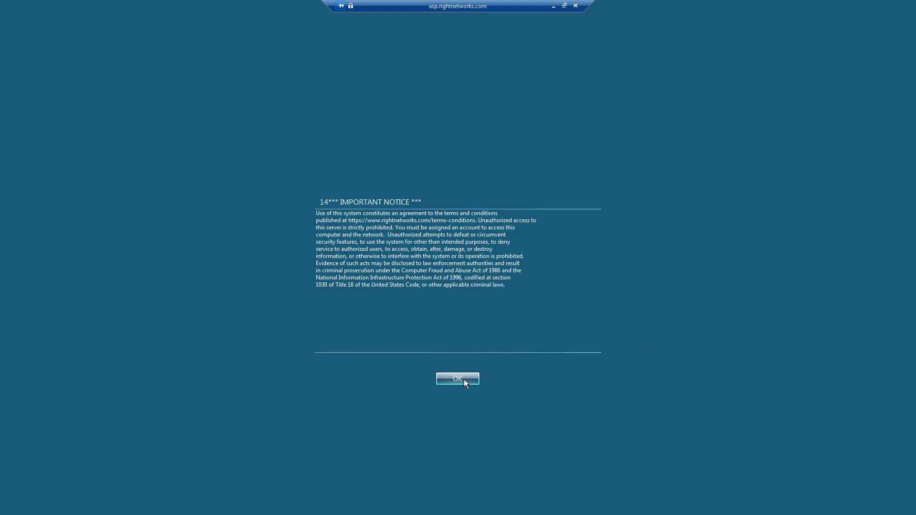
Accept the IMPORTANT NOTICE to reach the hosted desktop with QuickBooks shortcuts
left_click(457, 378)
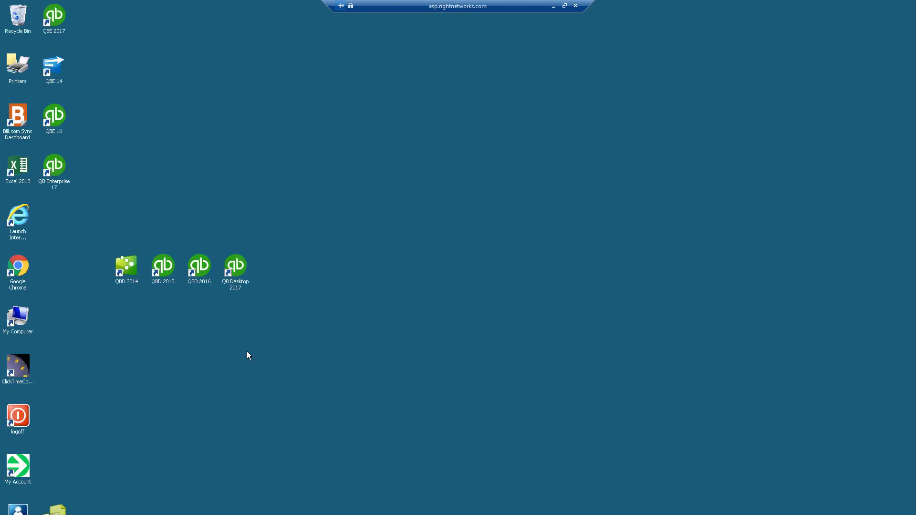
mouse_move(282, 118)
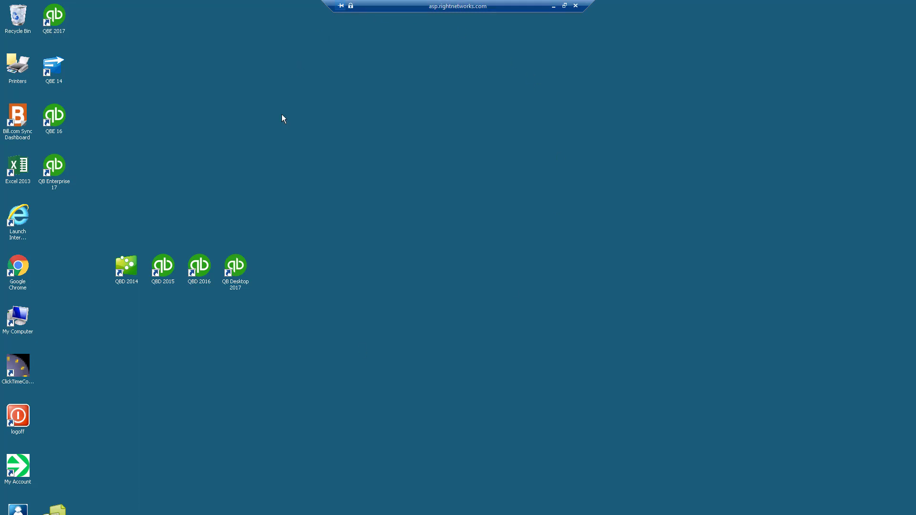
mouse_move(243, 275)
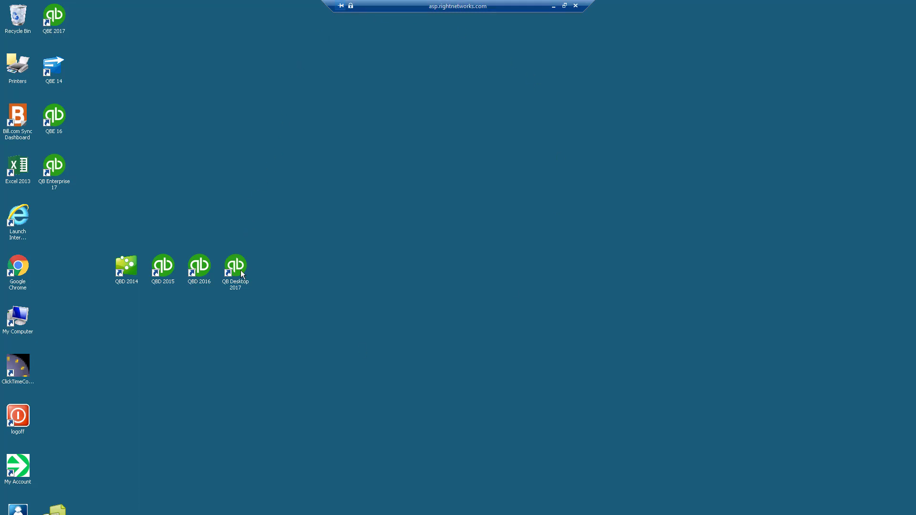
mouse_move(356, 311)
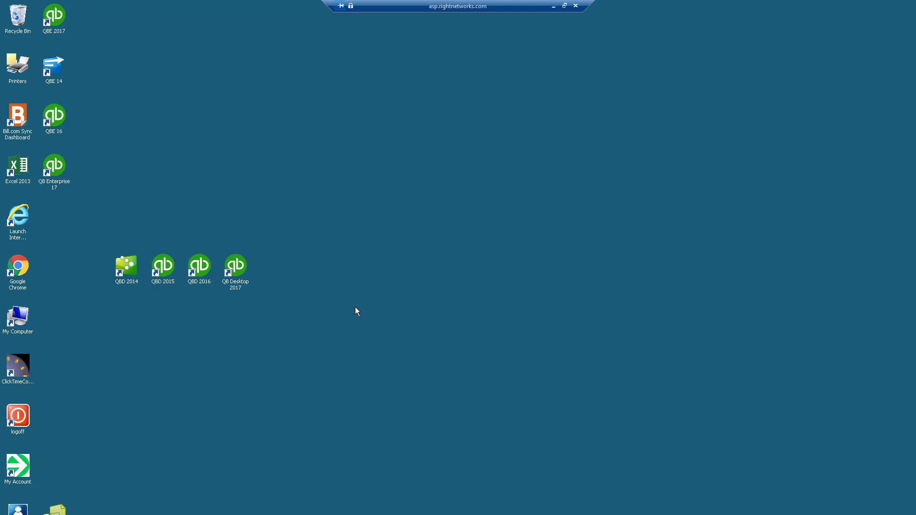
mouse_move(254, 241)
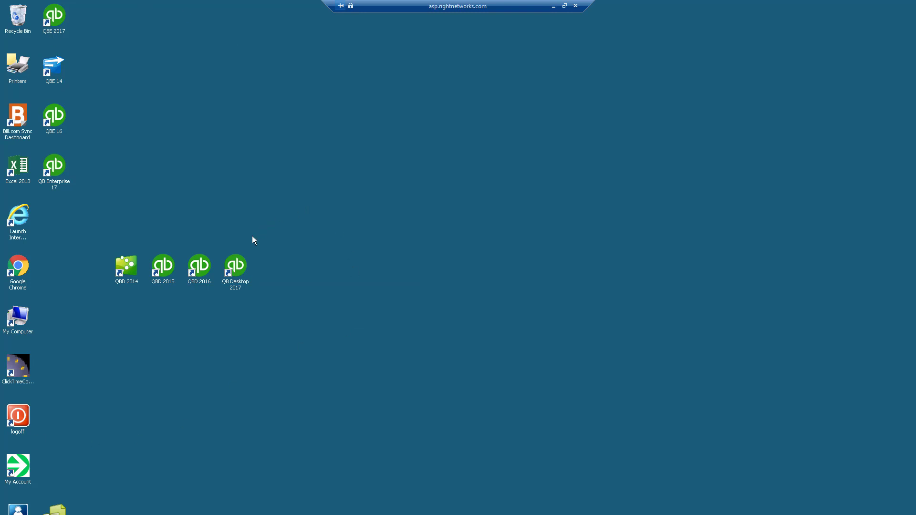
Launch QuickBooks Desktop 2017 from its hosted desktop shortcut
left_click(235, 265)
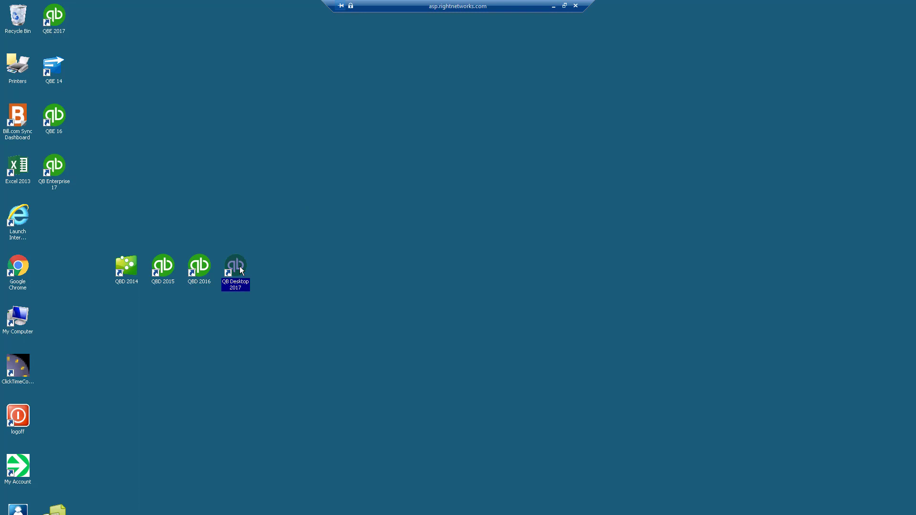
double_click(234, 263)
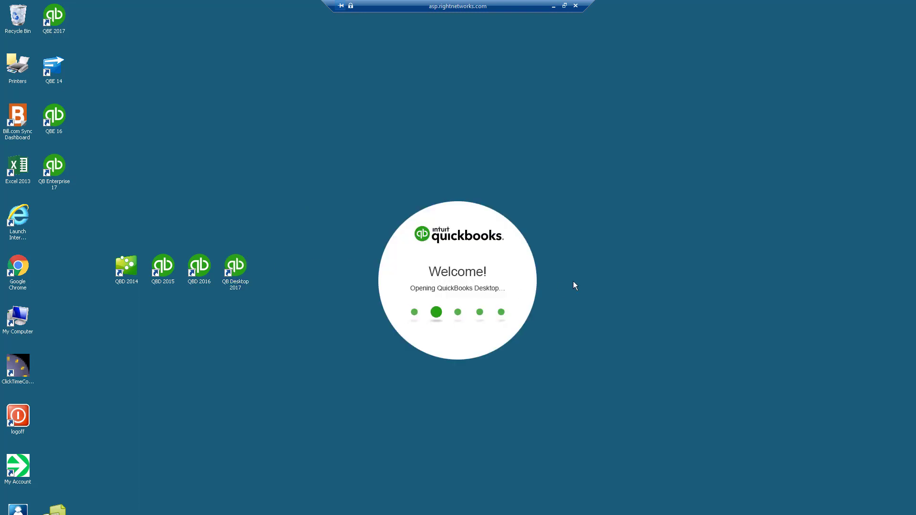
mouse_move(370, 262)
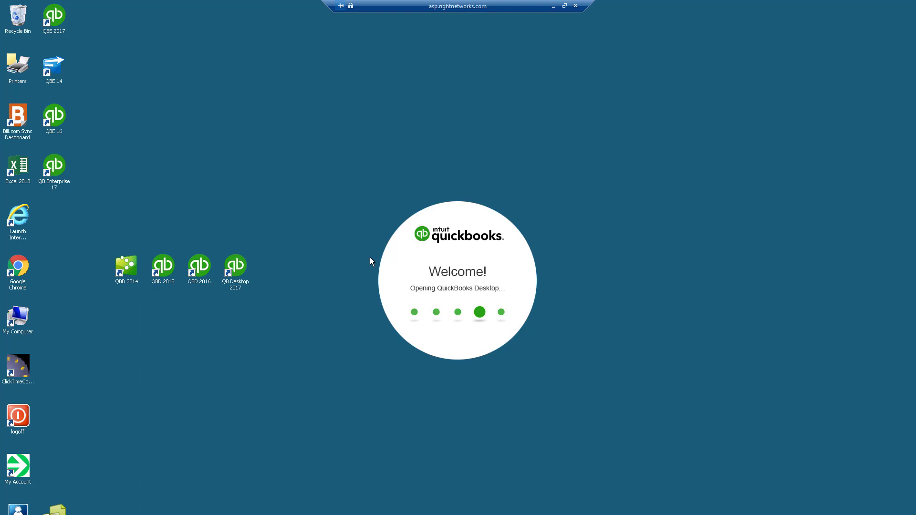
mouse_move(611, 268)
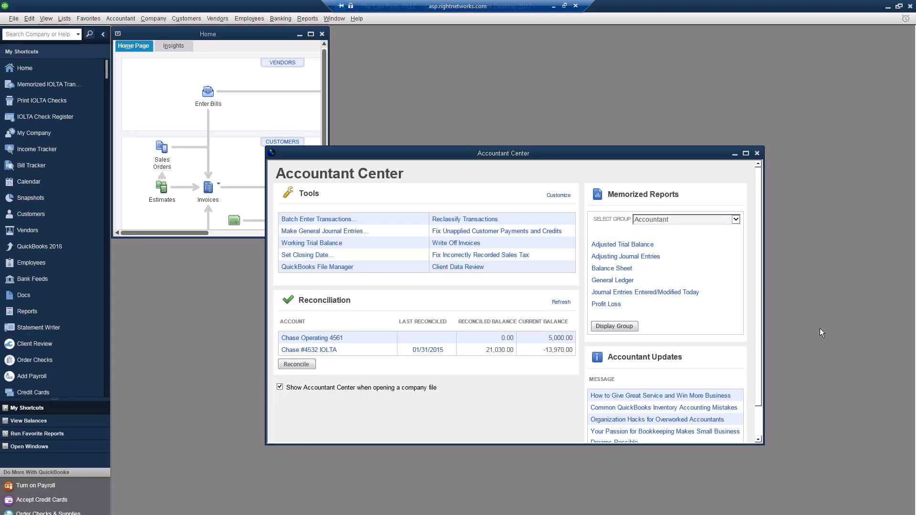
mouse_move(557, 173)
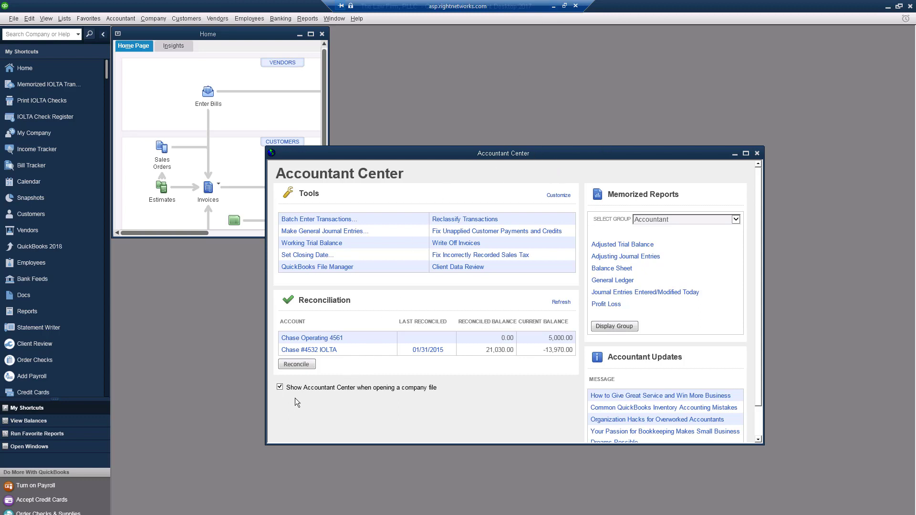
mouse_move(757, 153)
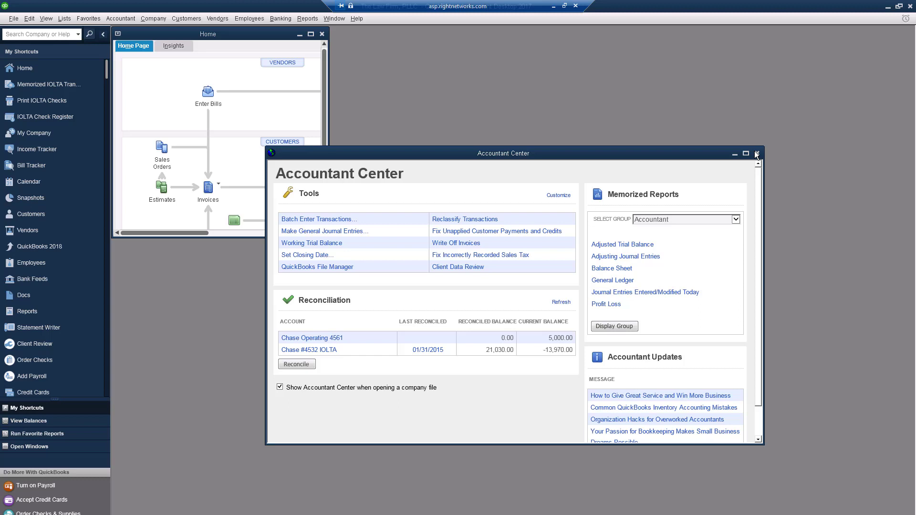
Close the Accountant Center and maximize the Home page in the workspace
left_click(756, 152)
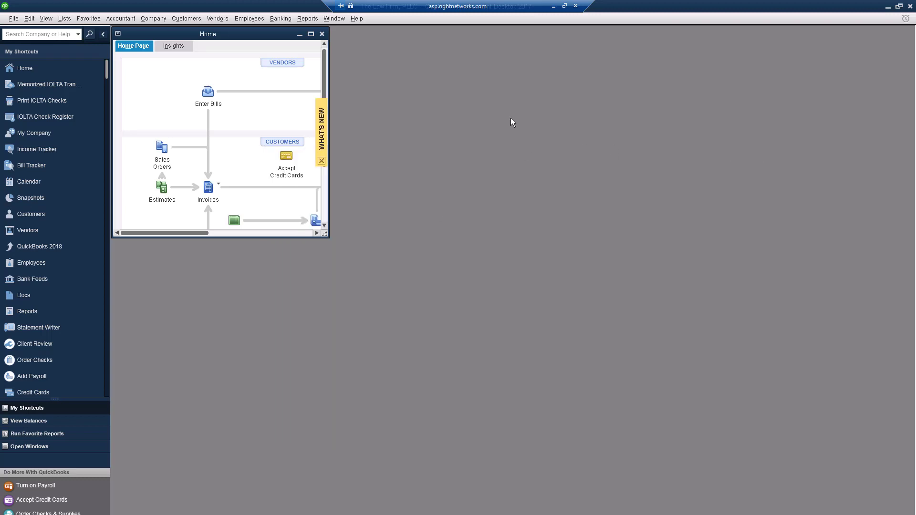
mouse_move(311, 34)
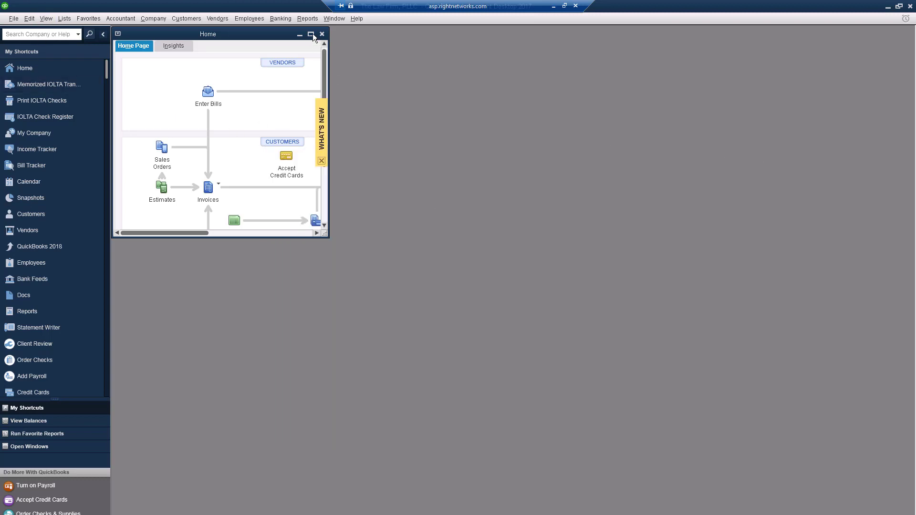
left_click(311, 35)
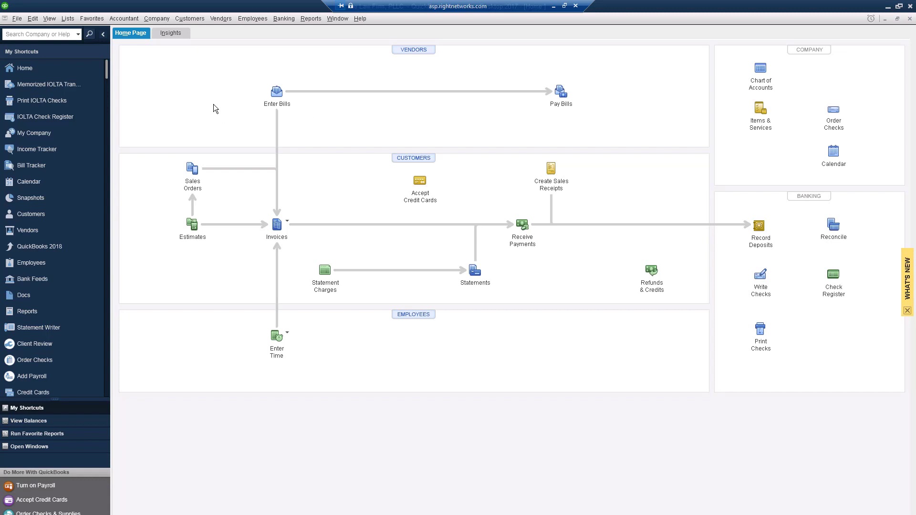
mouse_move(56, 56)
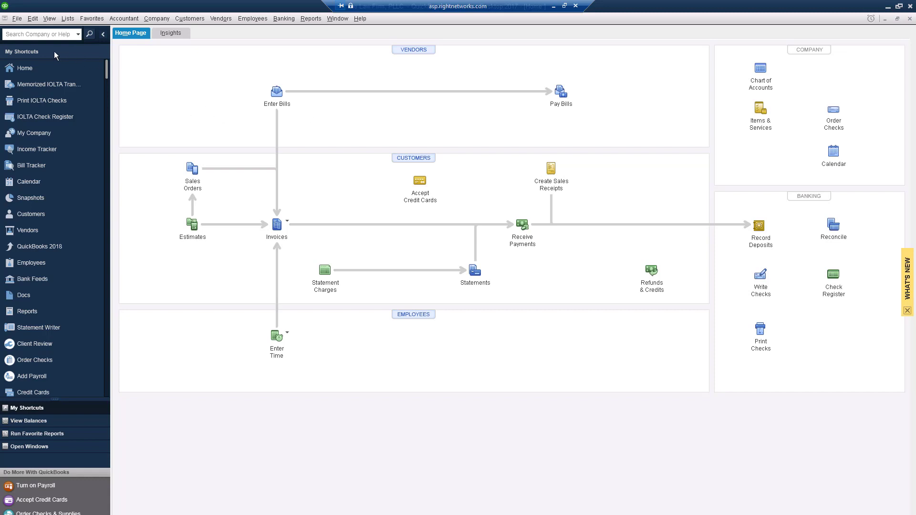
mouse_move(47, 84)
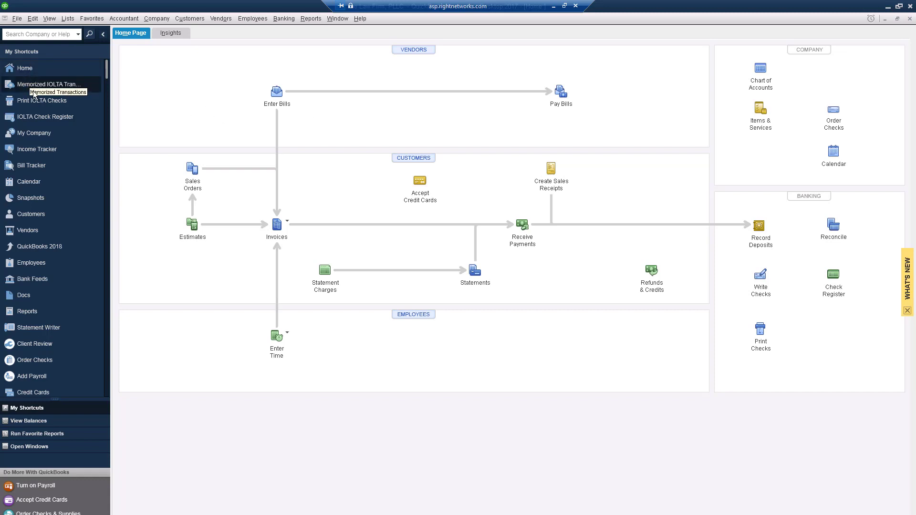
mouse_move(43, 100)
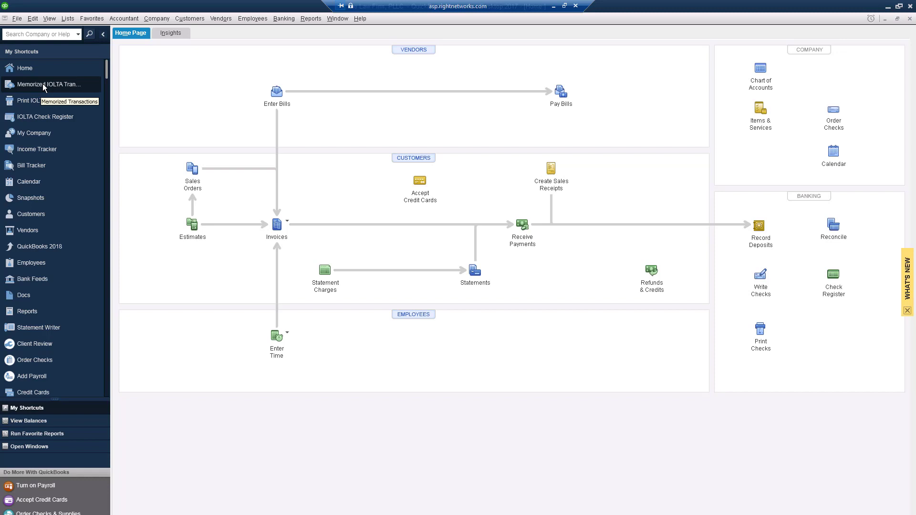
mouse_move(43, 86)
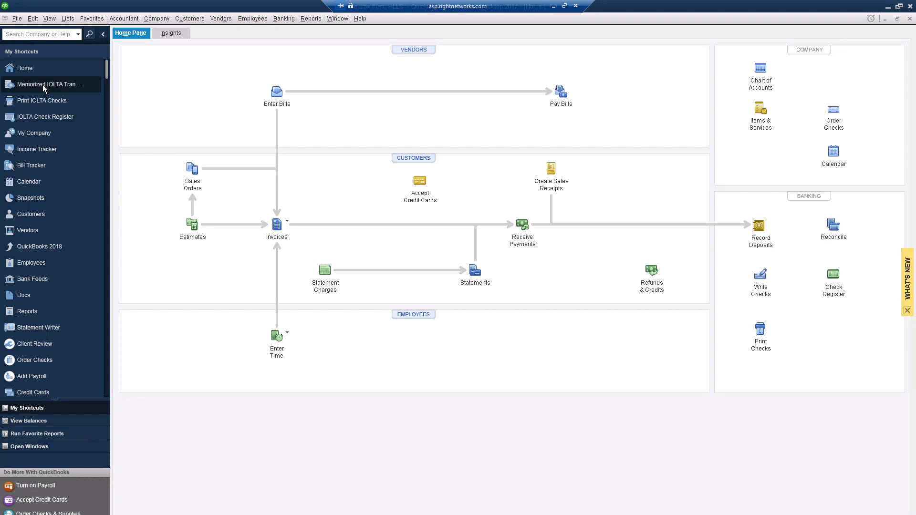
mouse_move(41, 100)
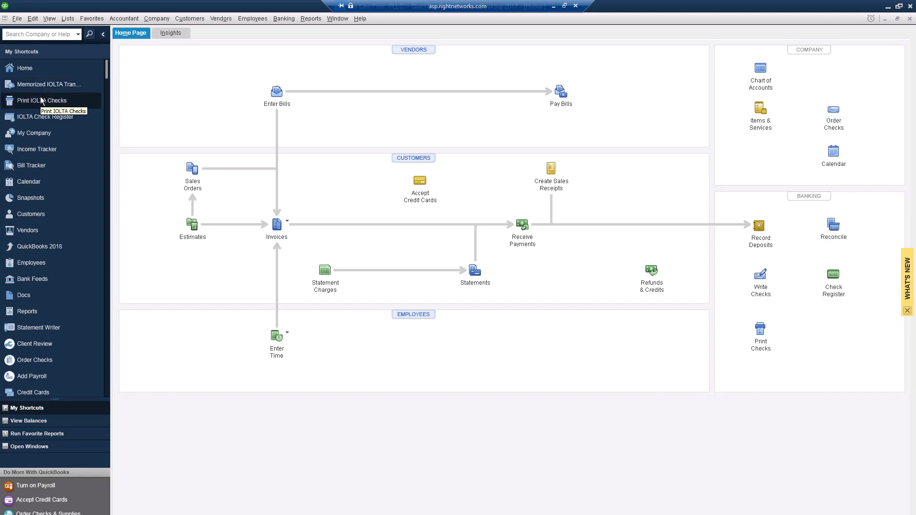
mouse_move(44, 116)
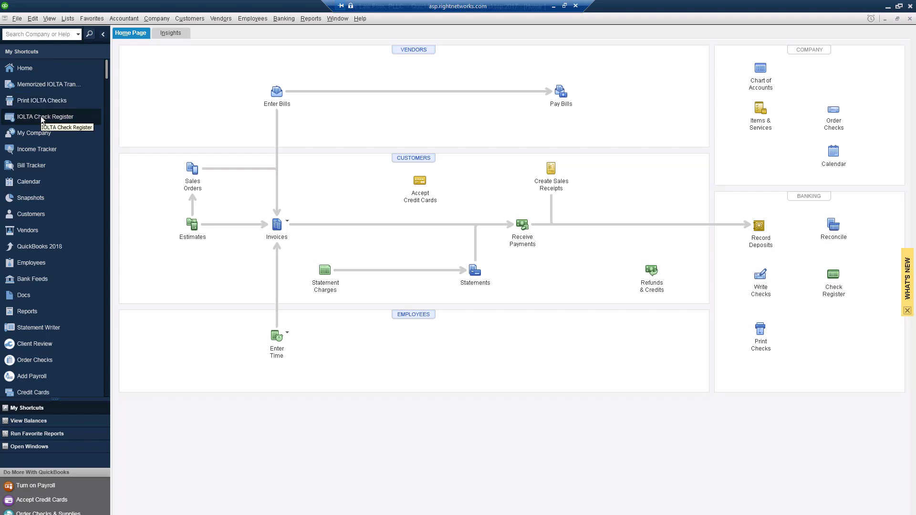
mouse_move(61, 84)
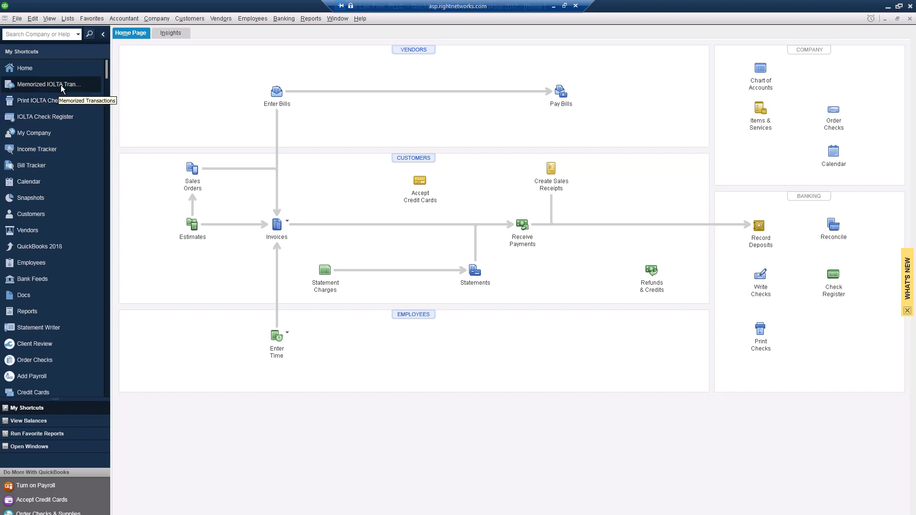
Show the Memorized Transaction List with the IOLTA Templates group
left_click(49, 84)
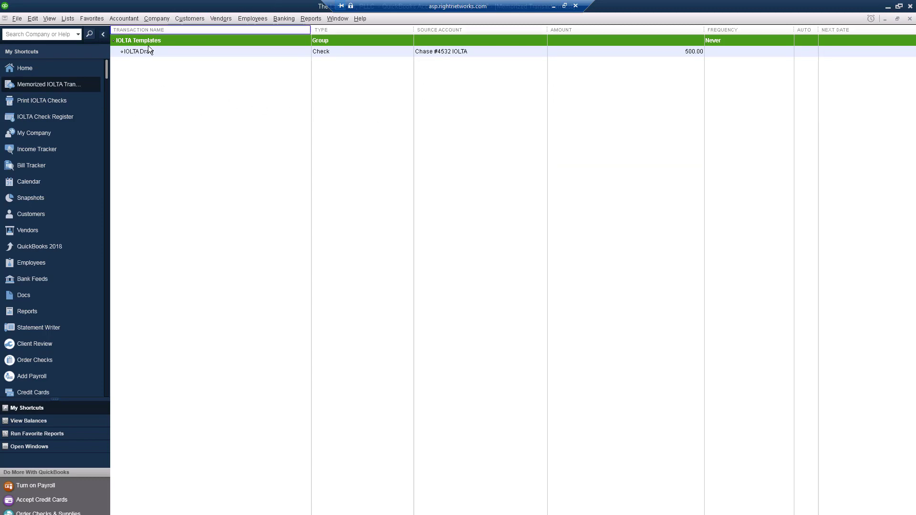
mouse_move(194, 55)
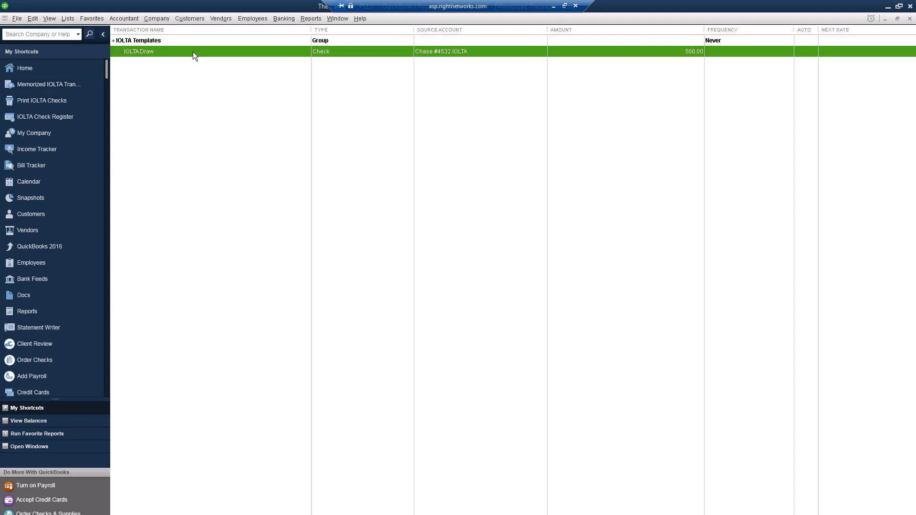
Start a new $500 check from the IOLTA Draw memorized template
double_click(139, 52)
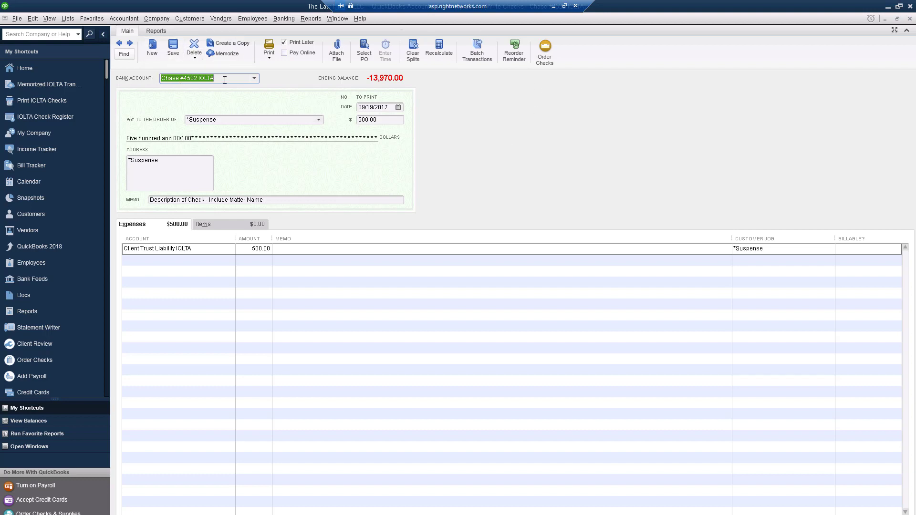
mouse_move(220, 88)
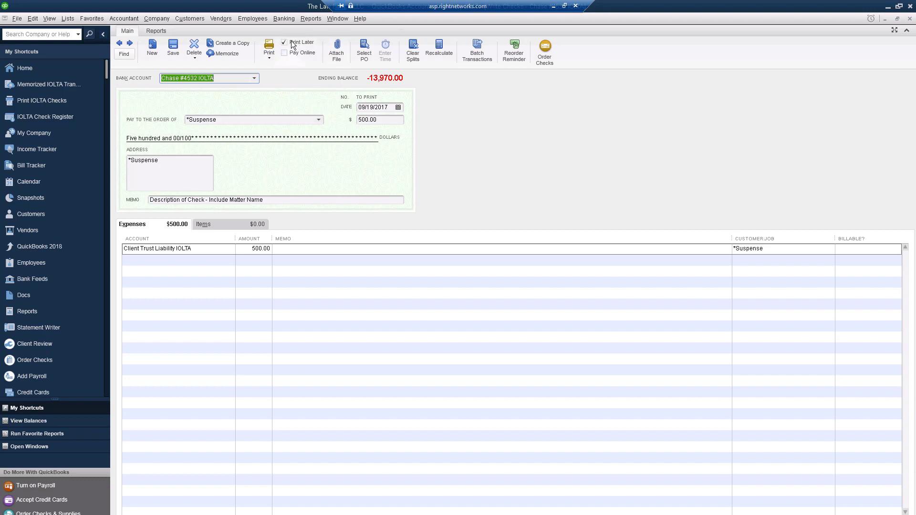
mouse_move(525, 129)
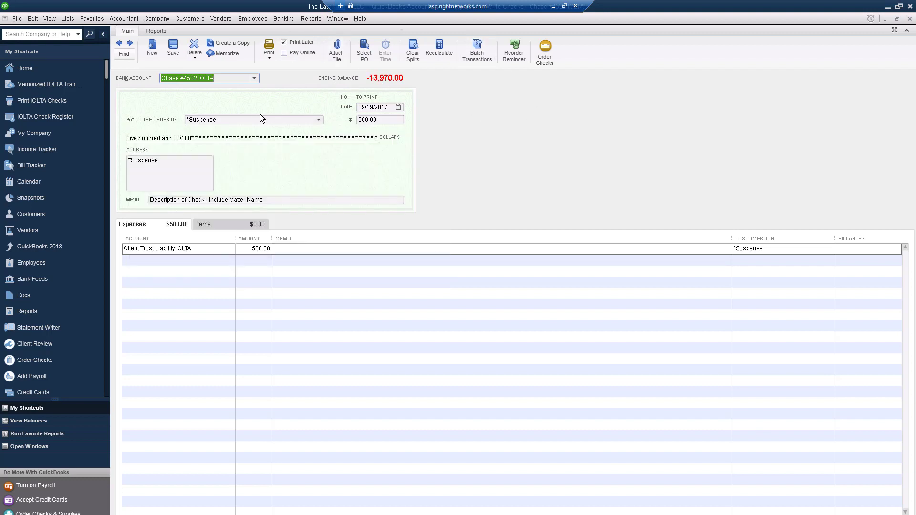
Pay ClientA 25,000.00 with memo 'Settlement Funds - ClientA', charging the line to ClientA
left_click(253, 120)
type("2")
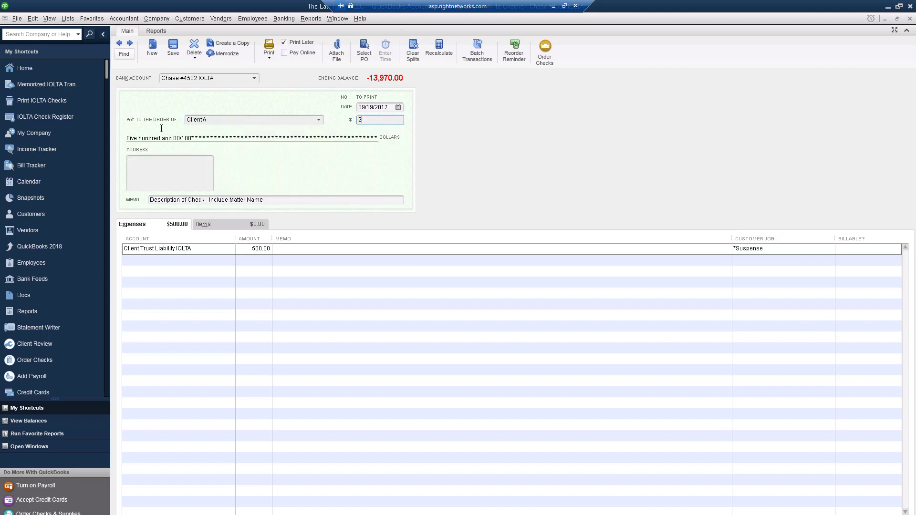
type("5000")
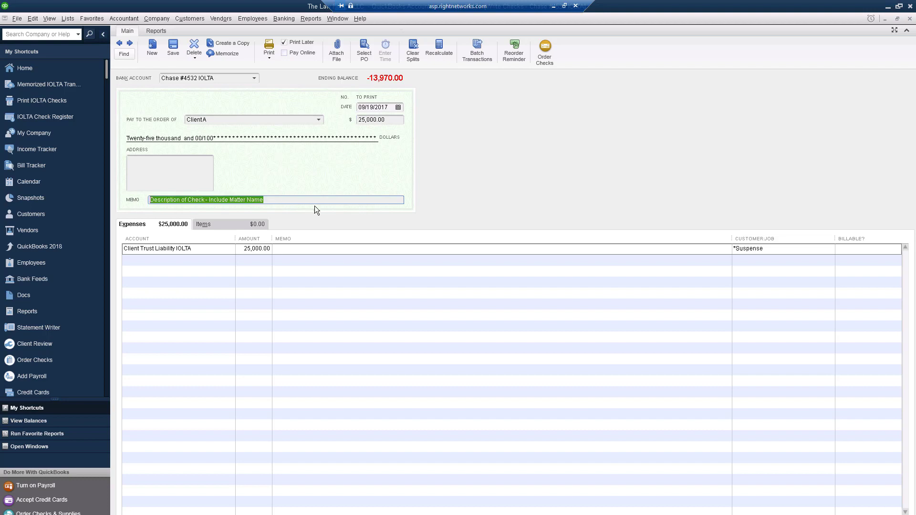
type("S")
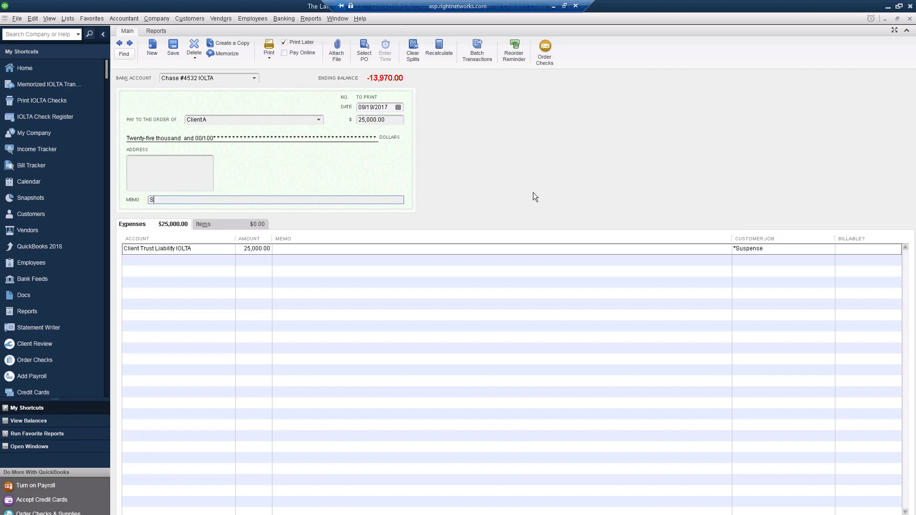
type("ettlement")
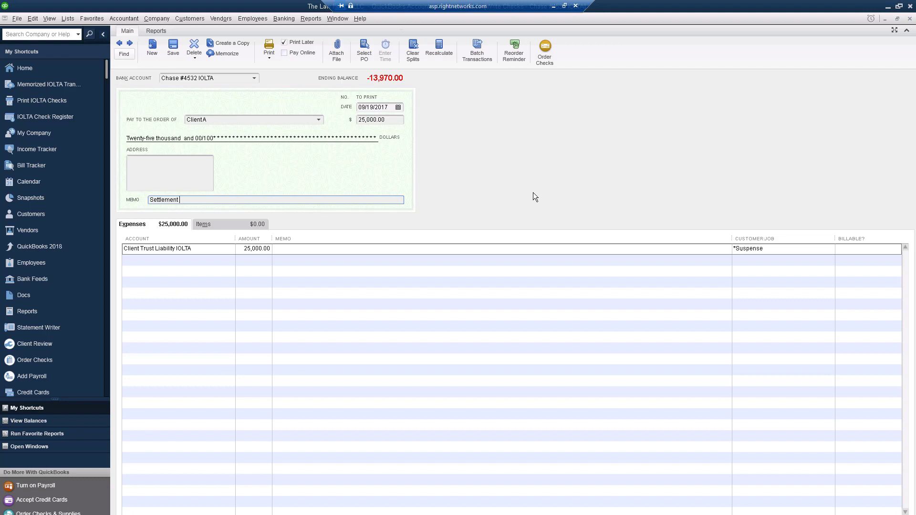
type("FU")
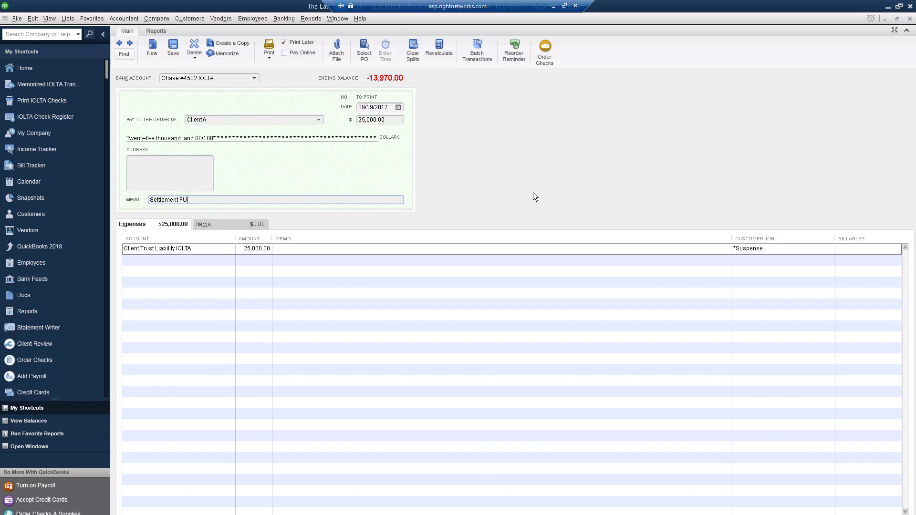
type("nds -")
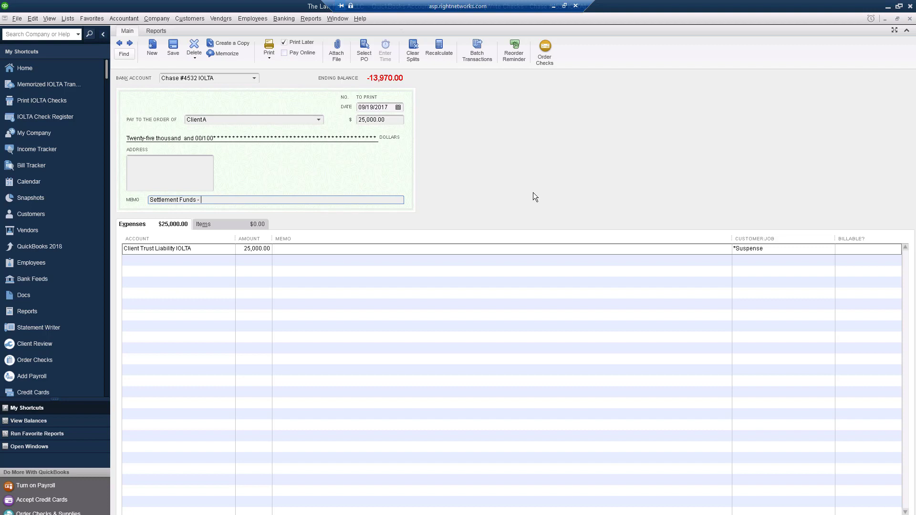
type("ClientA")
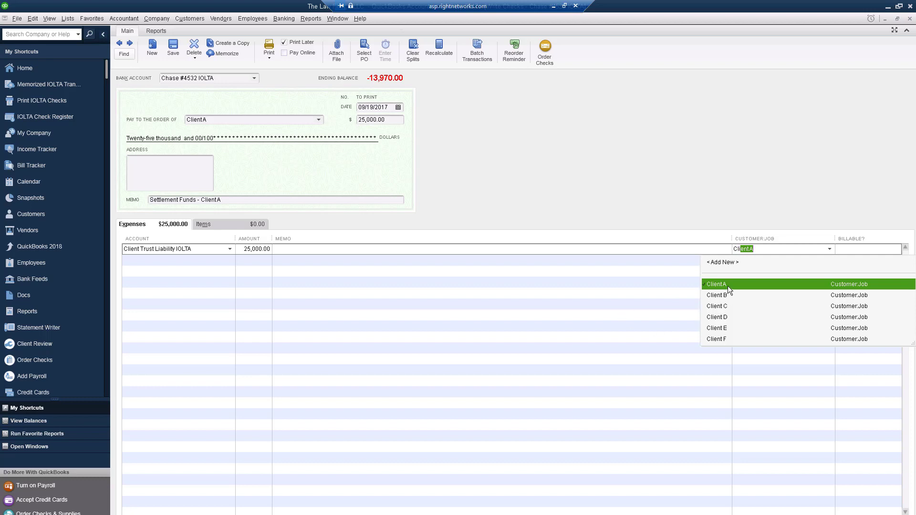
left_click(715, 284)
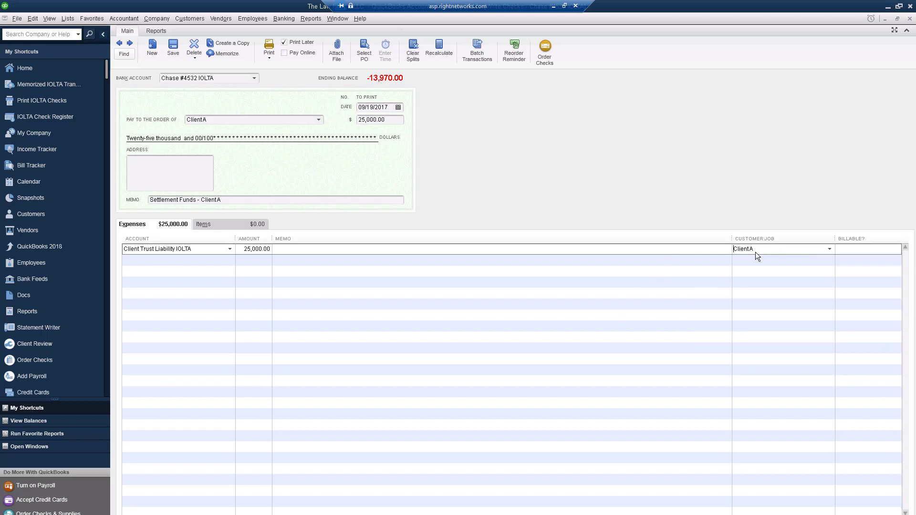
mouse_move(777, 493)
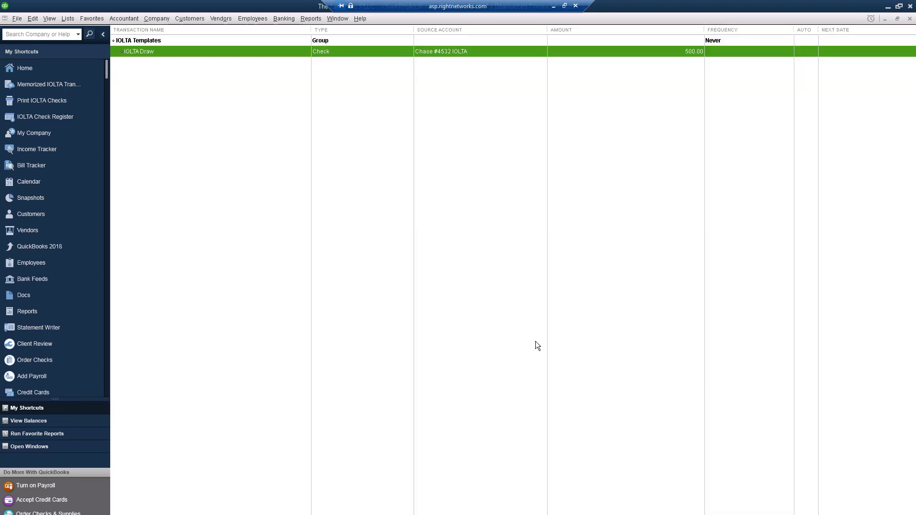
mouse_move(145, 70)
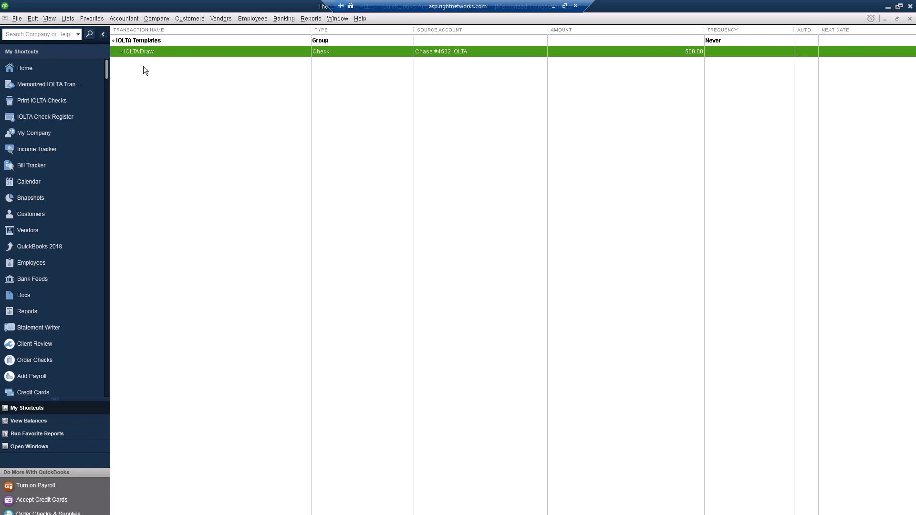
mouse_move(152, 52)
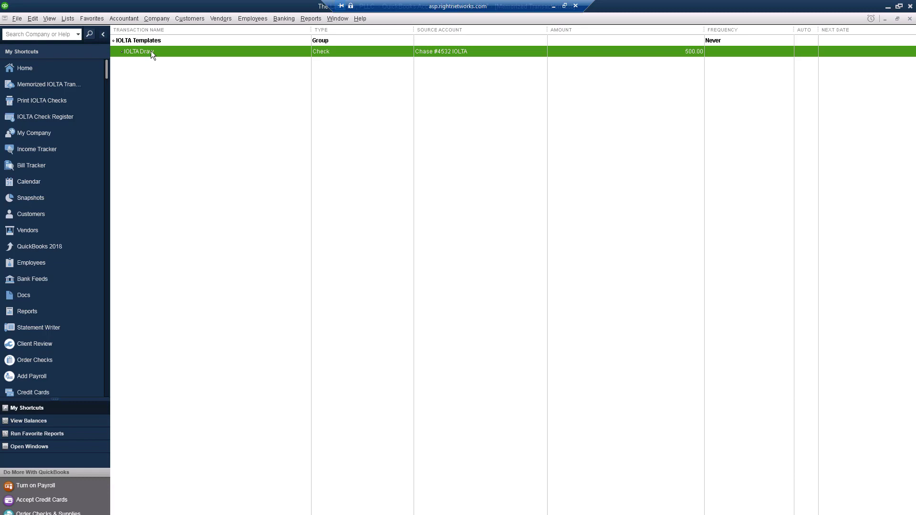
Save the ClientA check and start a second check from the IOLTA Draw template
double_click(138, 51)
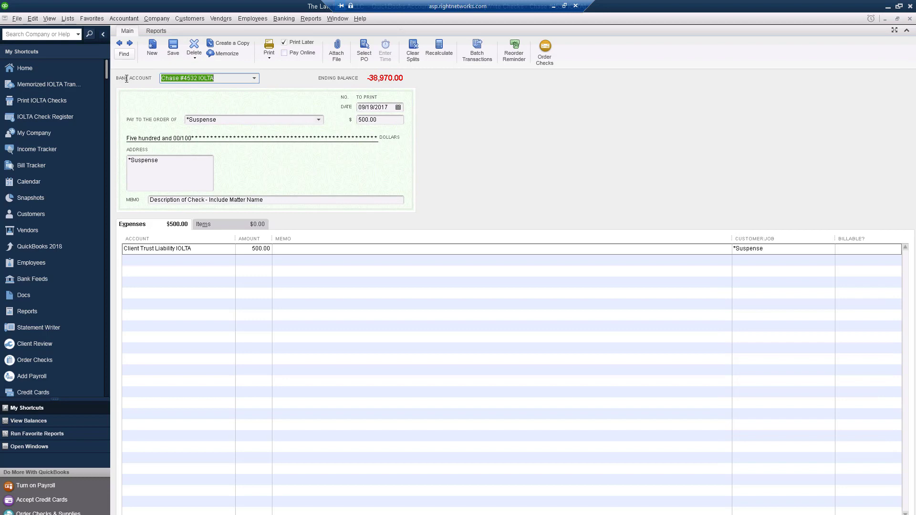
mouse_move(228, 85)
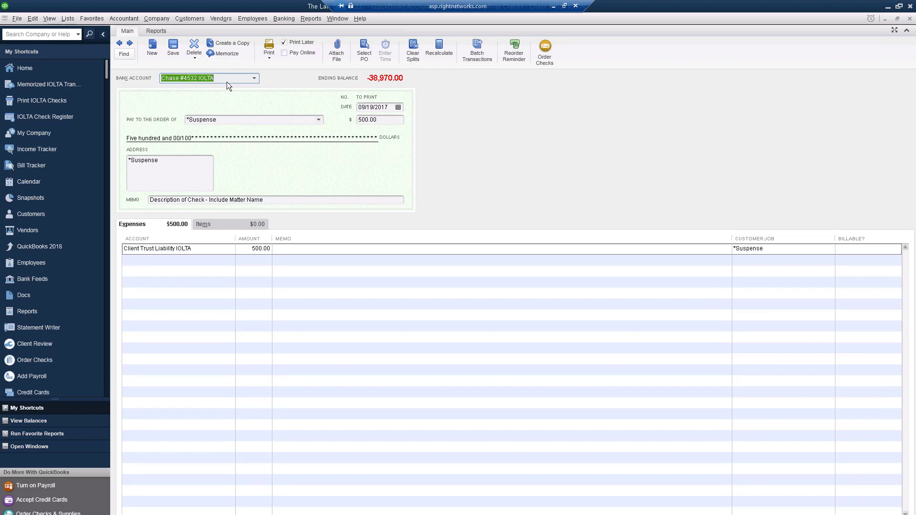
mouse_move(249, 121)
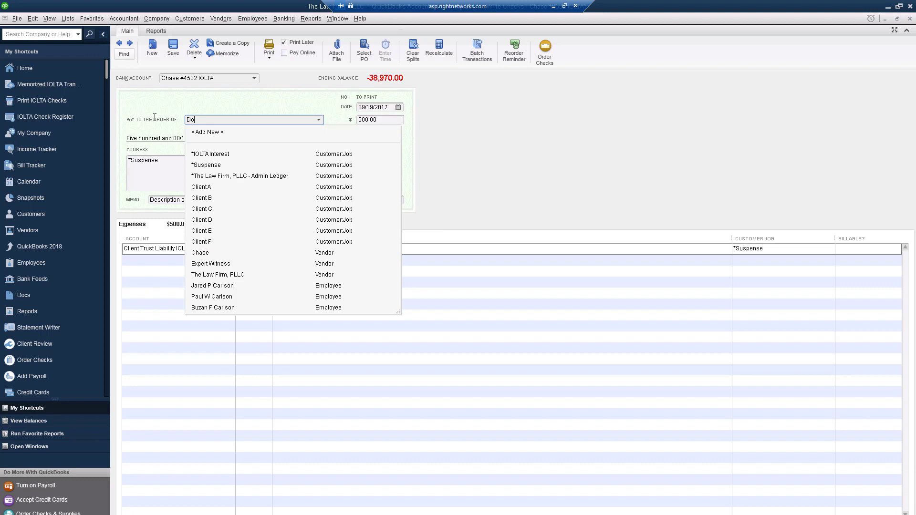
Enter 'Doctor D' as payee and choose to add it as a new name
type("ctor D")
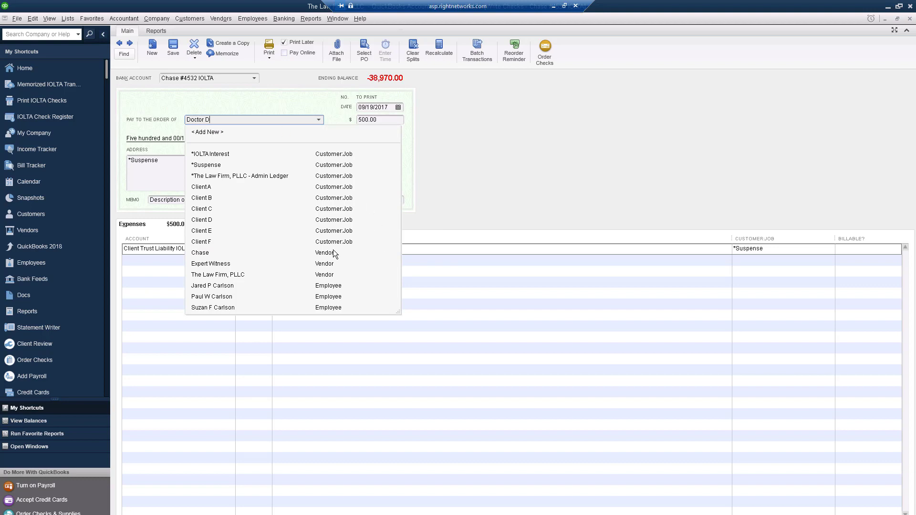
mouse_move(209, 135)
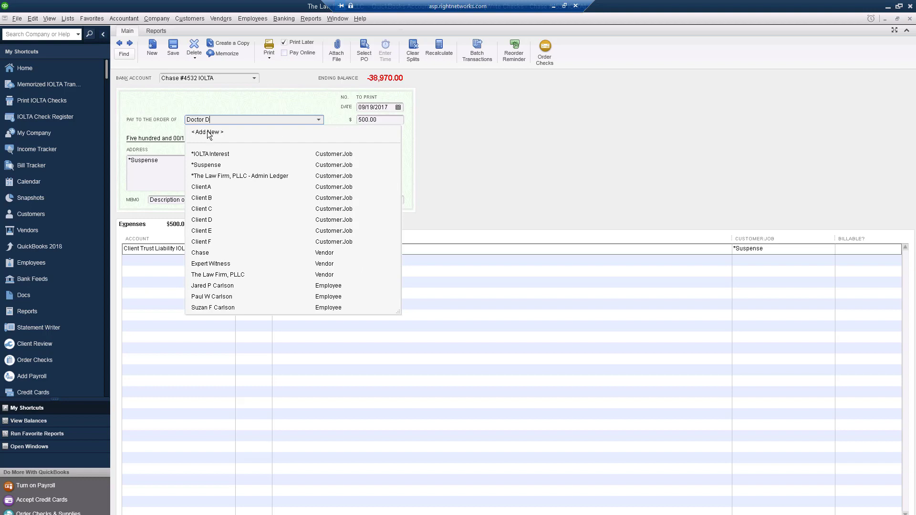
left_click(206, 132)
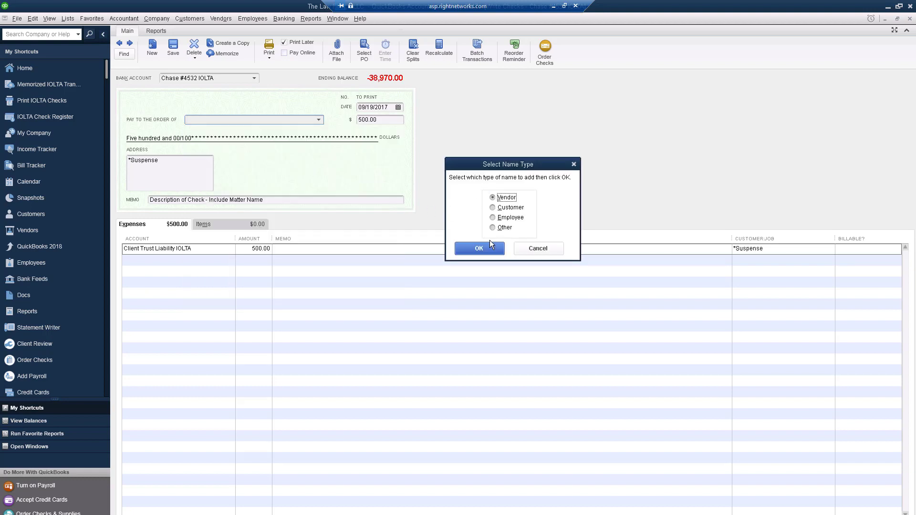
Add vendor Doctor D billed from 100 Main Street, Mesa, AZ 85201 and save it as the payee
left_click(478, 248)
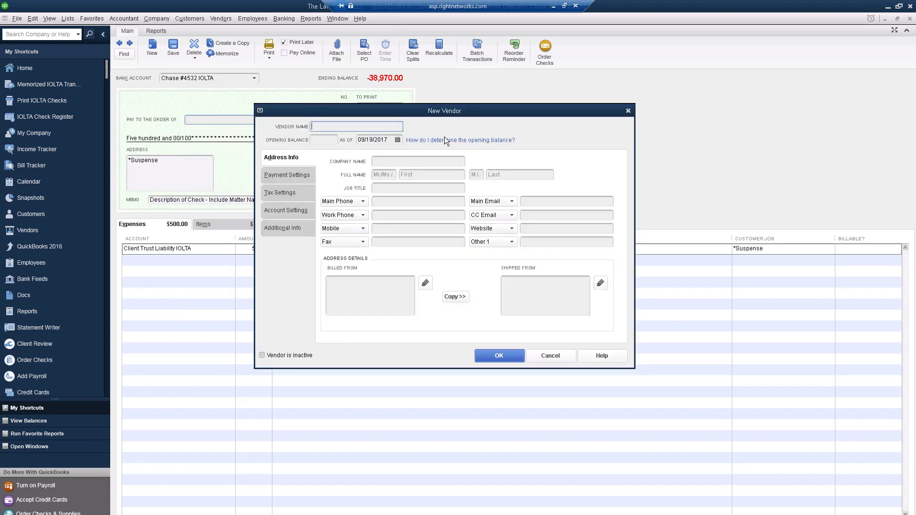
type("D")
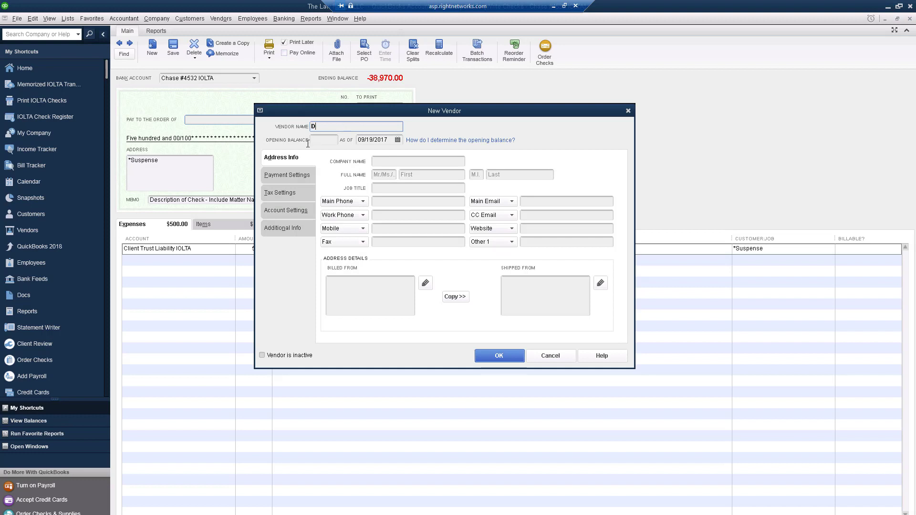
type("octor D")
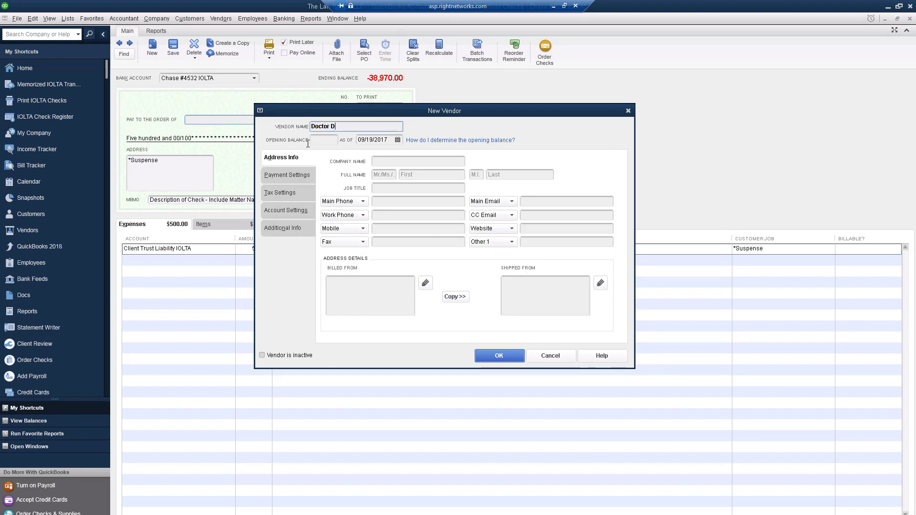
left_click(371, 295)
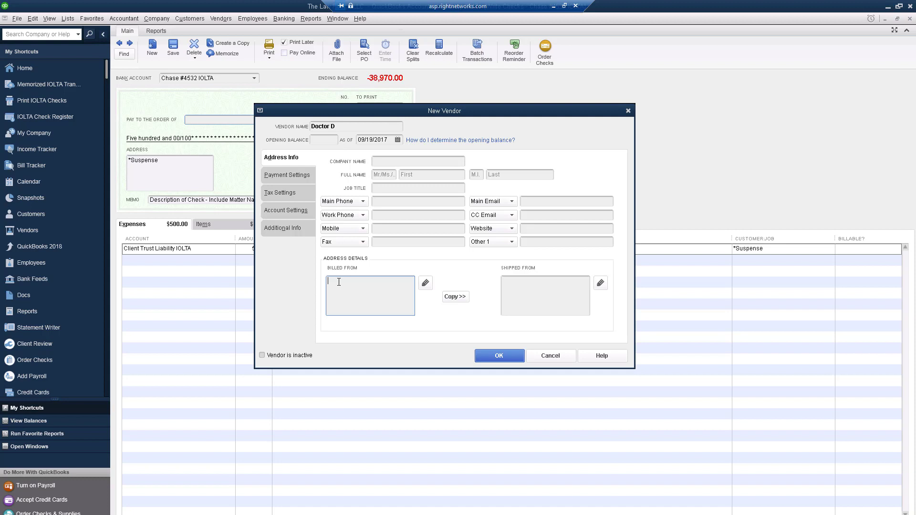
type("Doc")
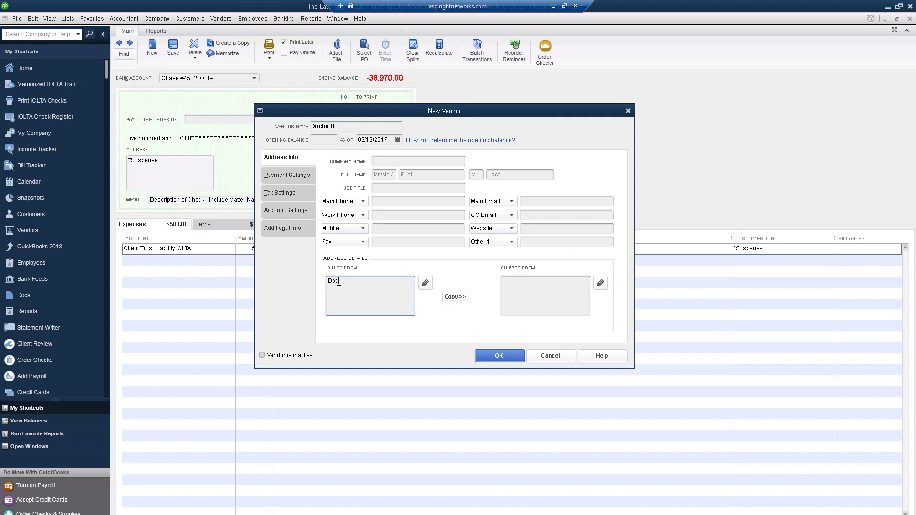
type("tor D")
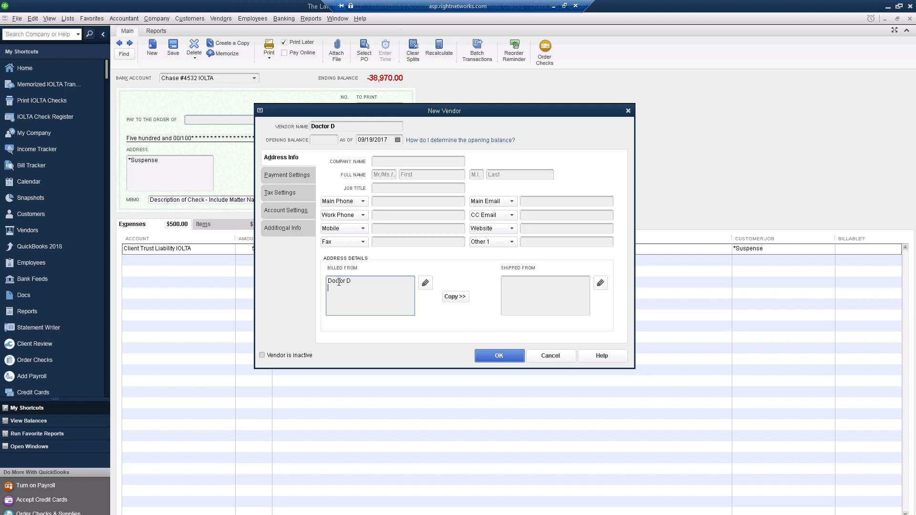
type("100 Main Street")
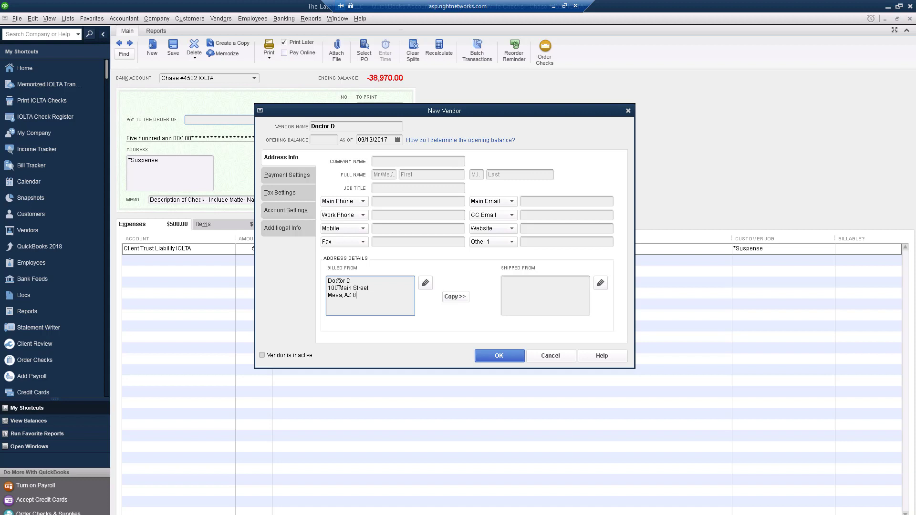
type("5201")
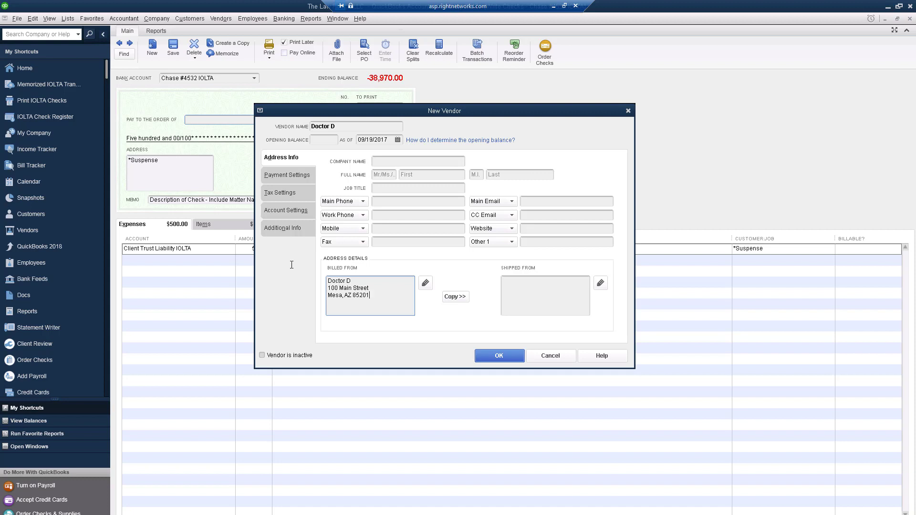
mouse_move(588, 331)
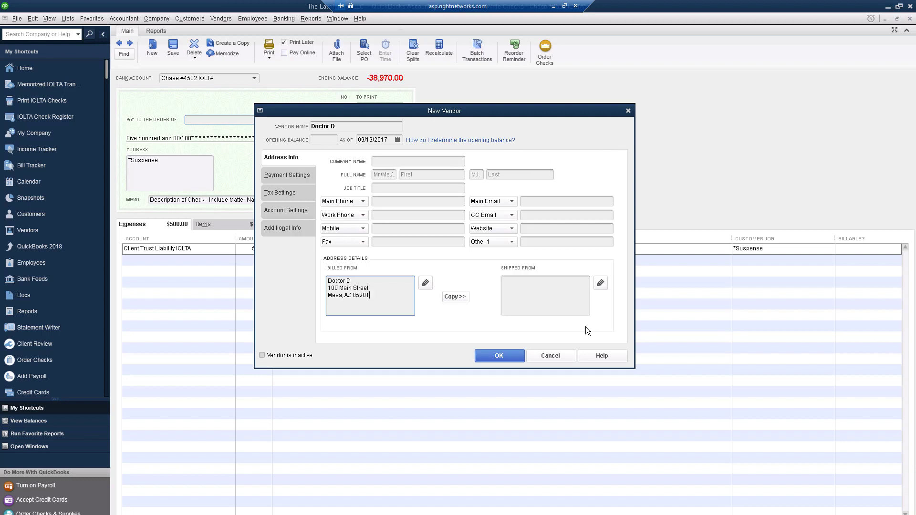
left_click(498, 355)
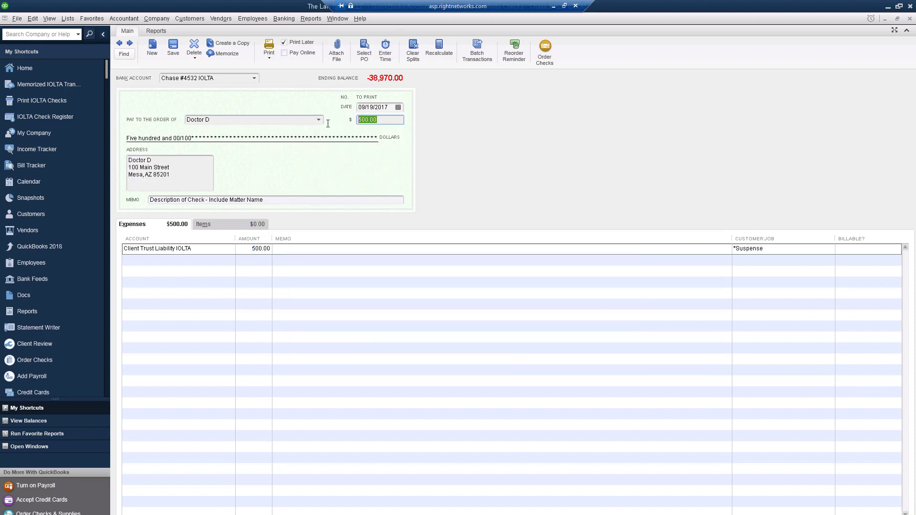
Set the check amount to 2500 and the memo to 'Doctor D Services - ClientA Matter'
type("2500")
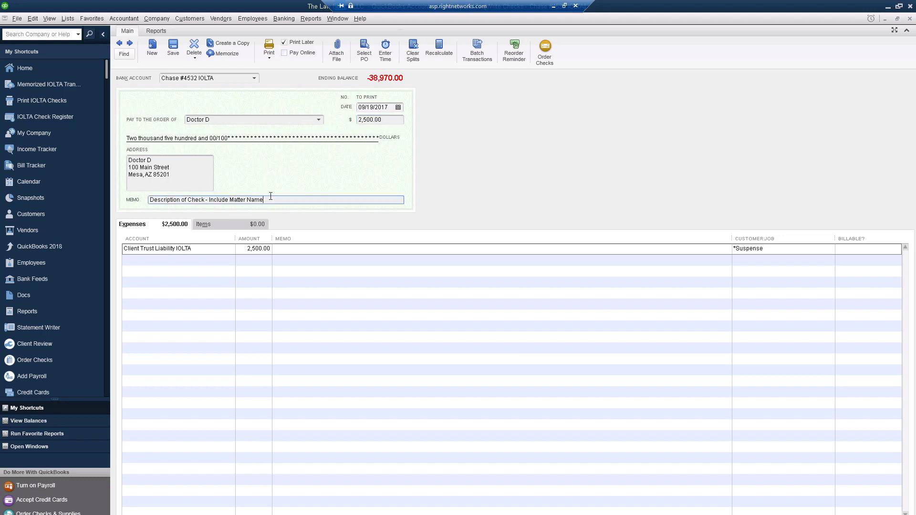
triple_click(206, 199)
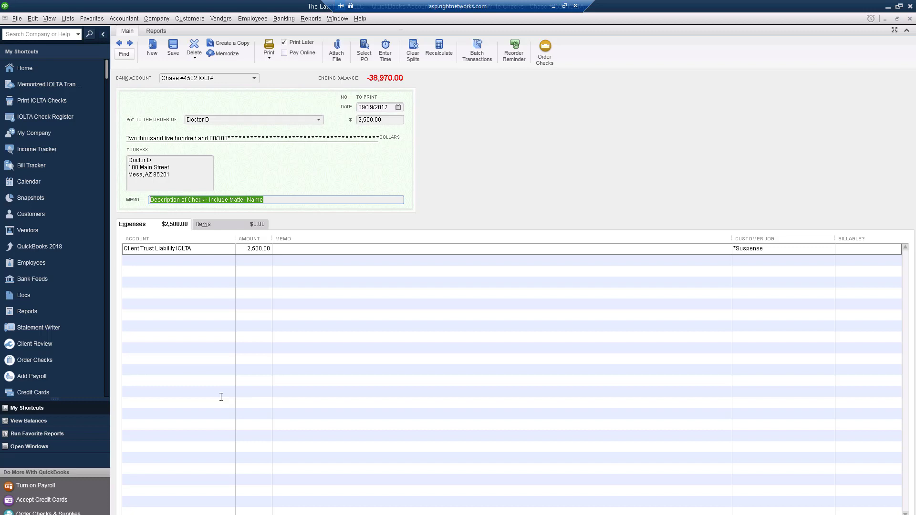
type("Doctor D Ser")
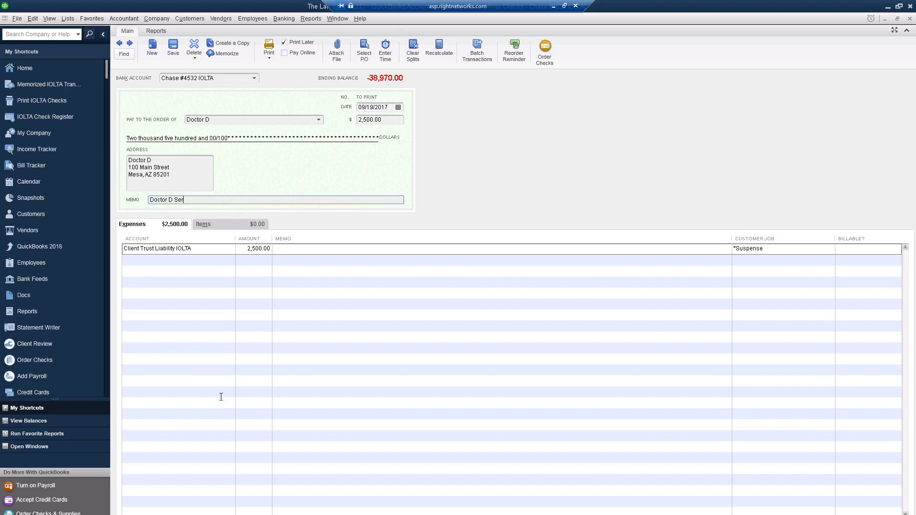
type("vices - Client")
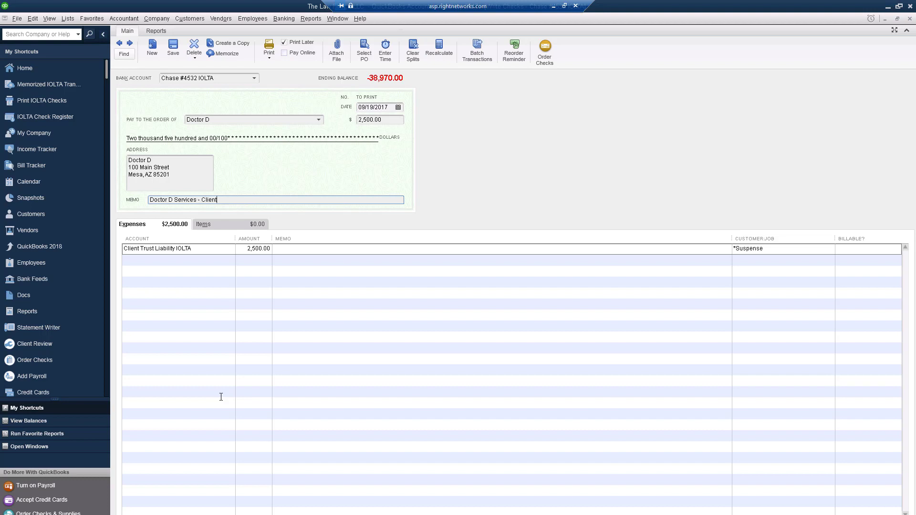
type("A")
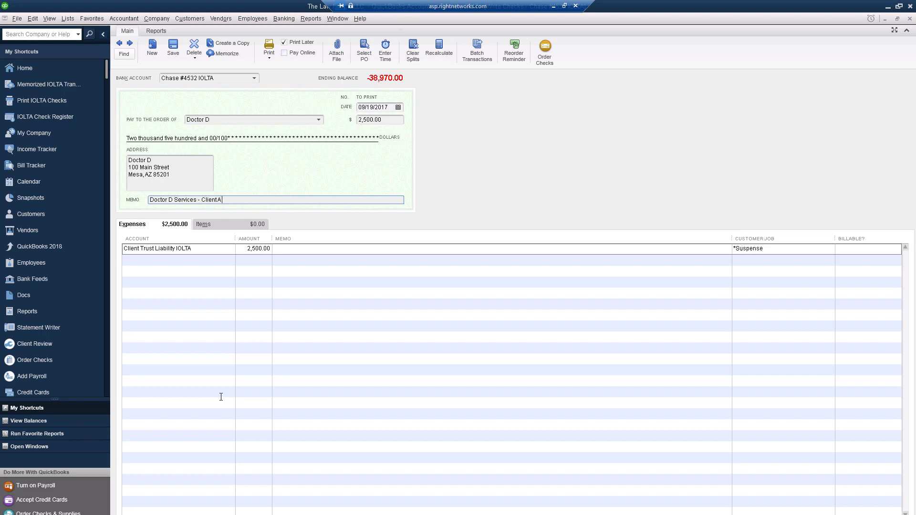
type("Matter")
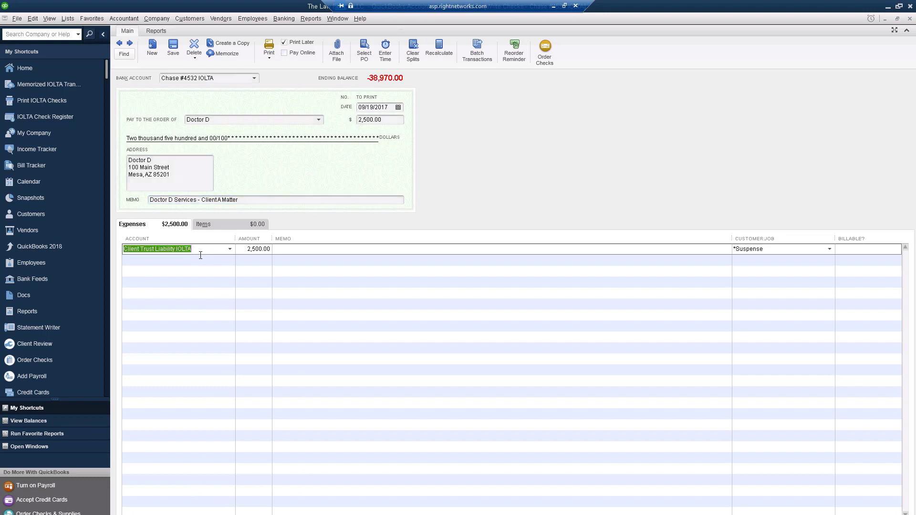
mouse_move(710, 288)
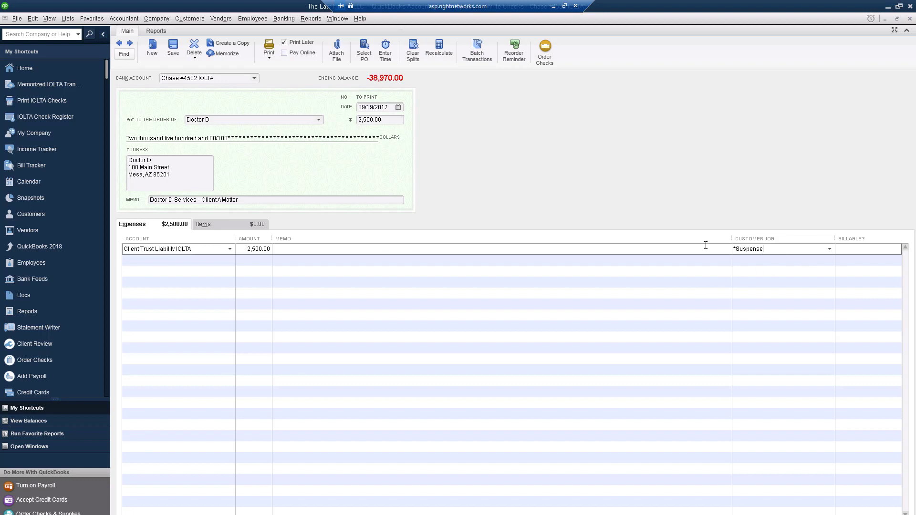
Assign the expense line's Customer:Job to ClientA
double_click(749, 249)
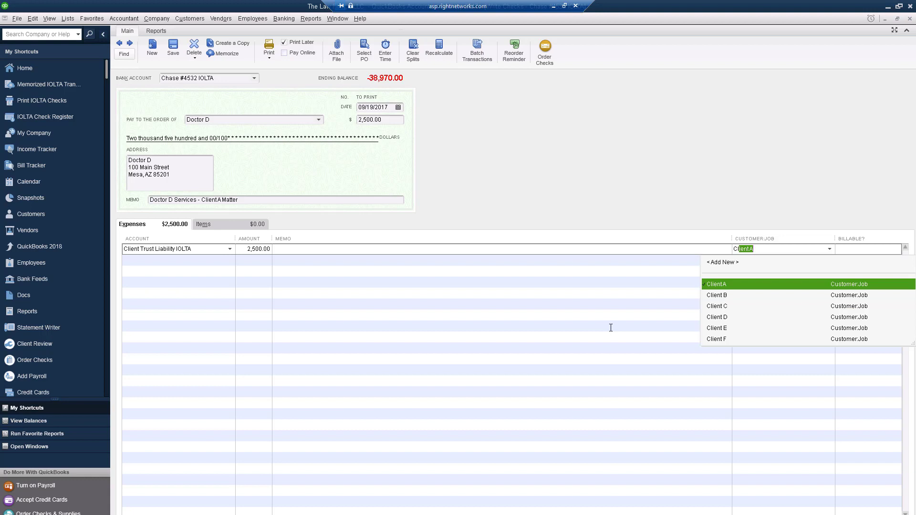
mouse_move(723, 285)
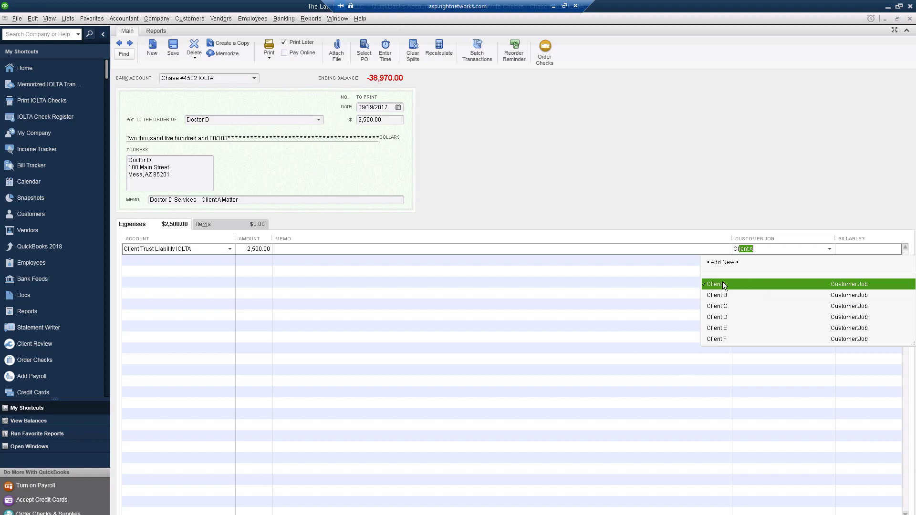
left_click(713, 284)
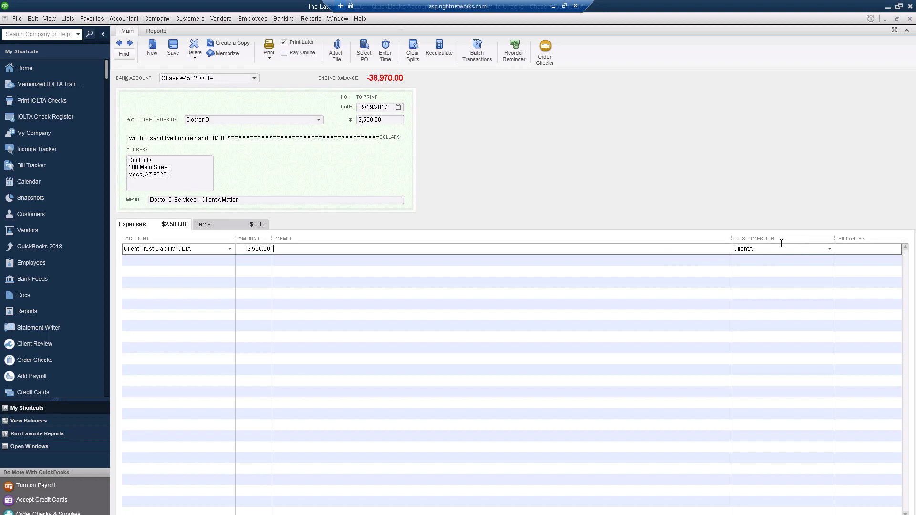
mouse_move(324, 240)
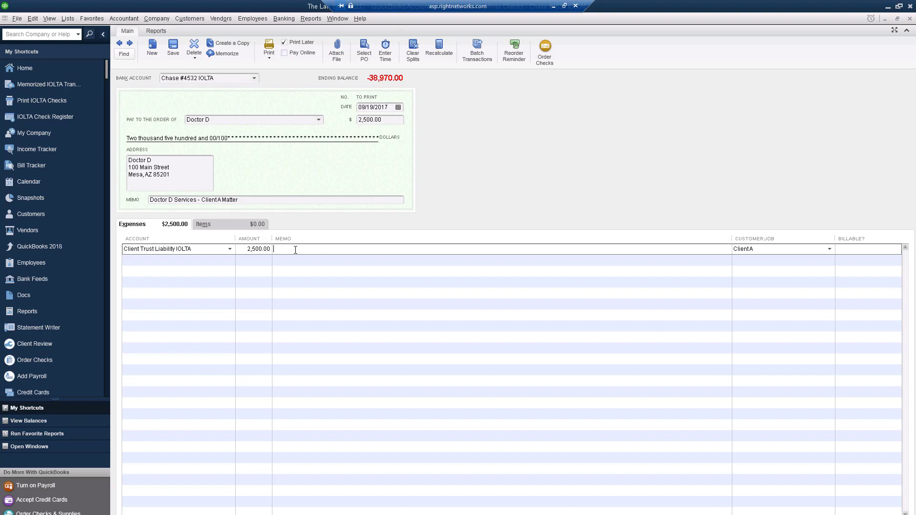
mouse_move(652, 265)
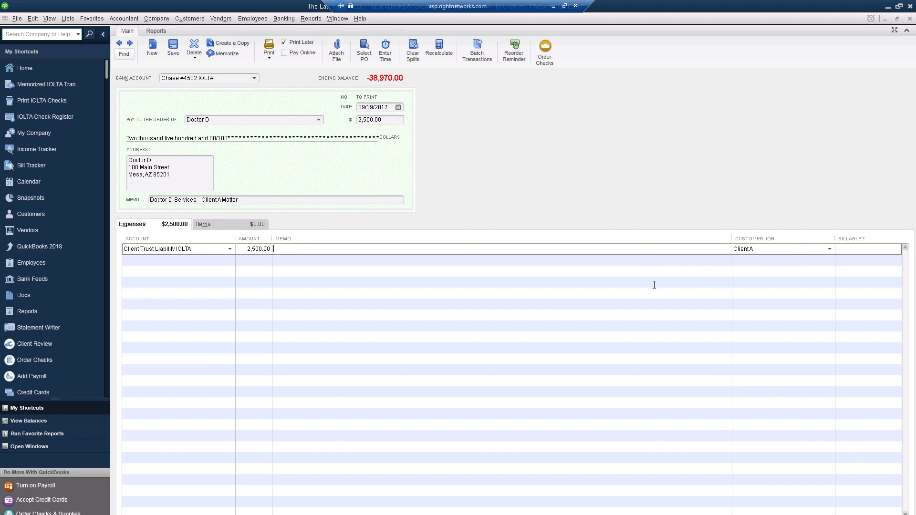
mouse_move(575, 287)
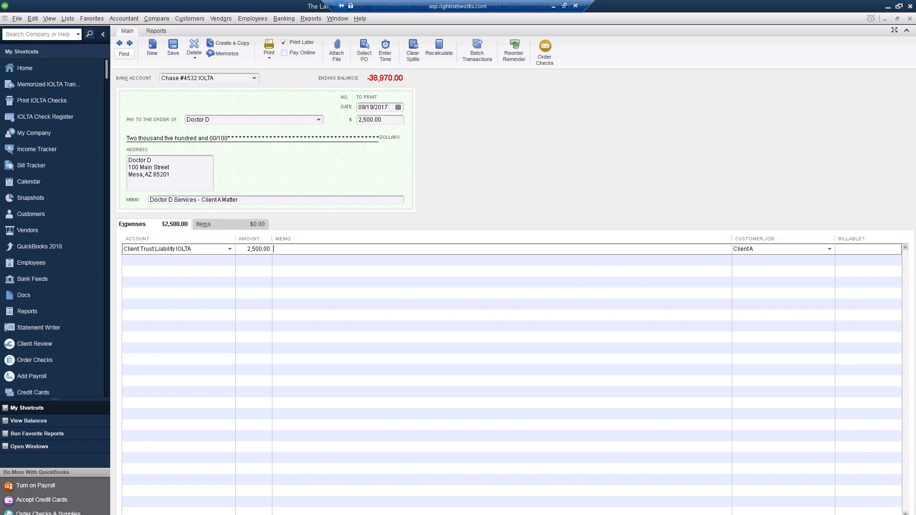
mouse_move(770, 453)
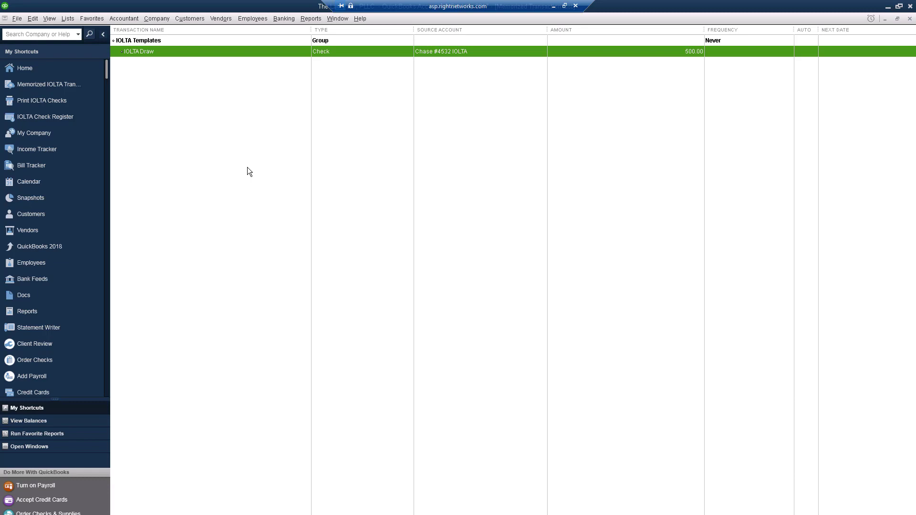
mouse_move(138, 34)
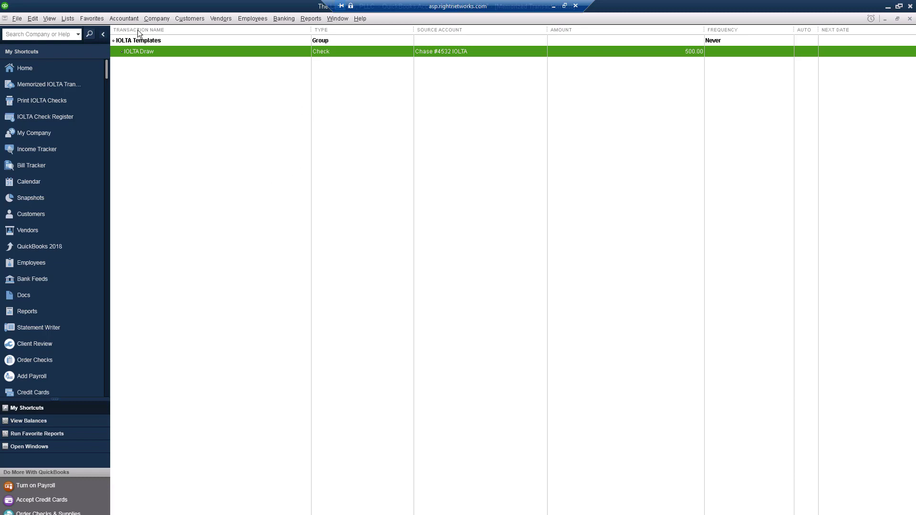
mouse_move(41, 100)
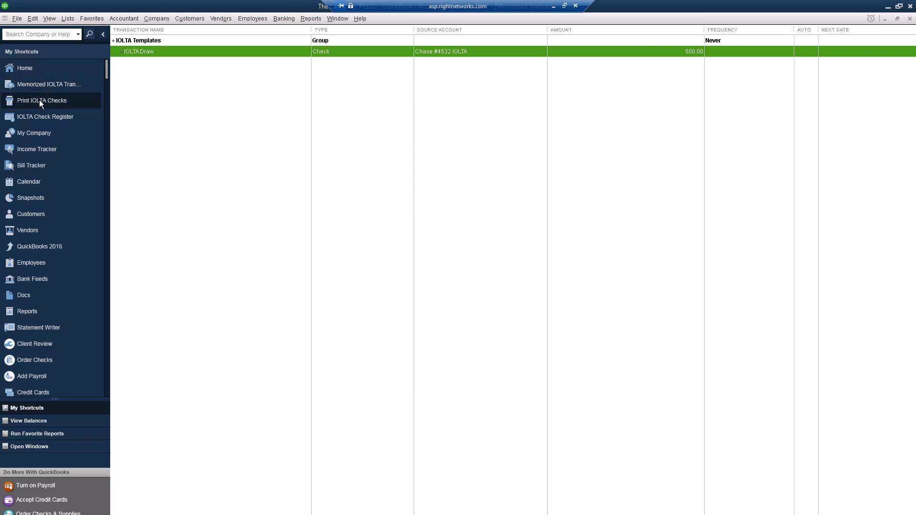
Bring up the list of IOLTA checks waiting to print
left_click(41, 100)
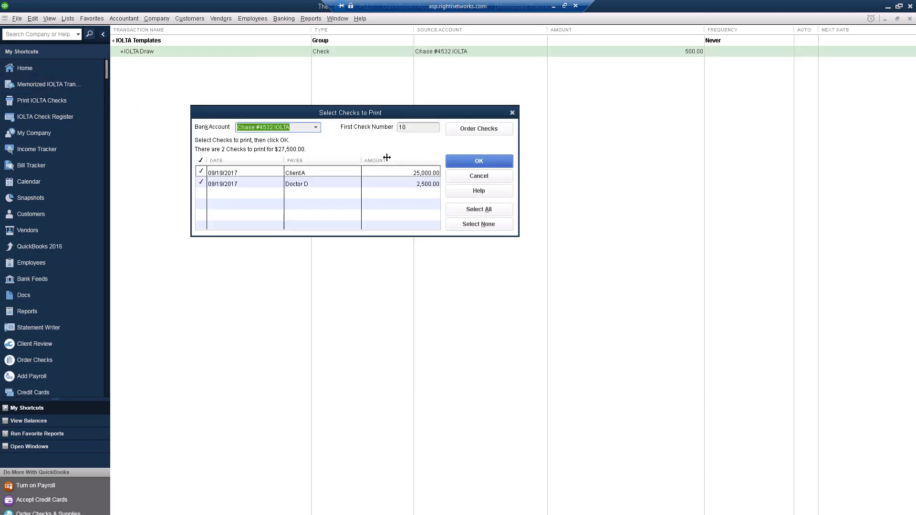
mouse_move(273, 136)
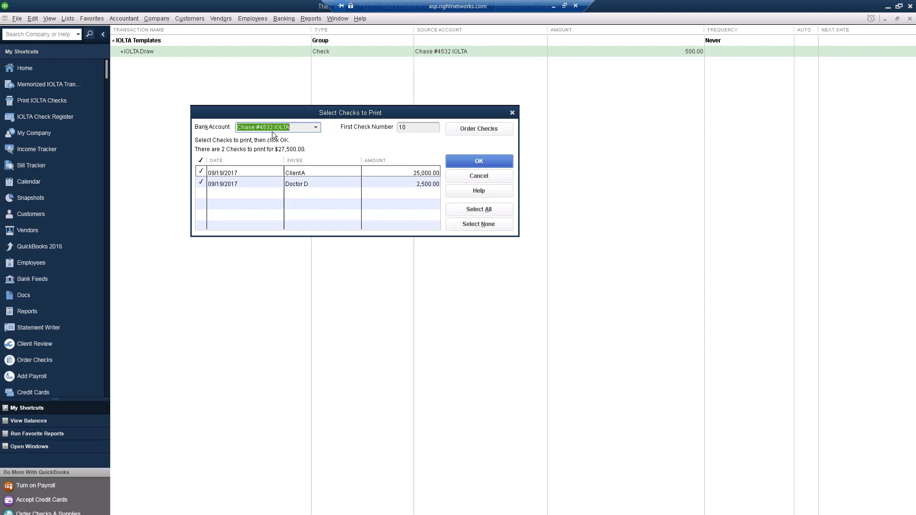
mouse_move(418, 193)
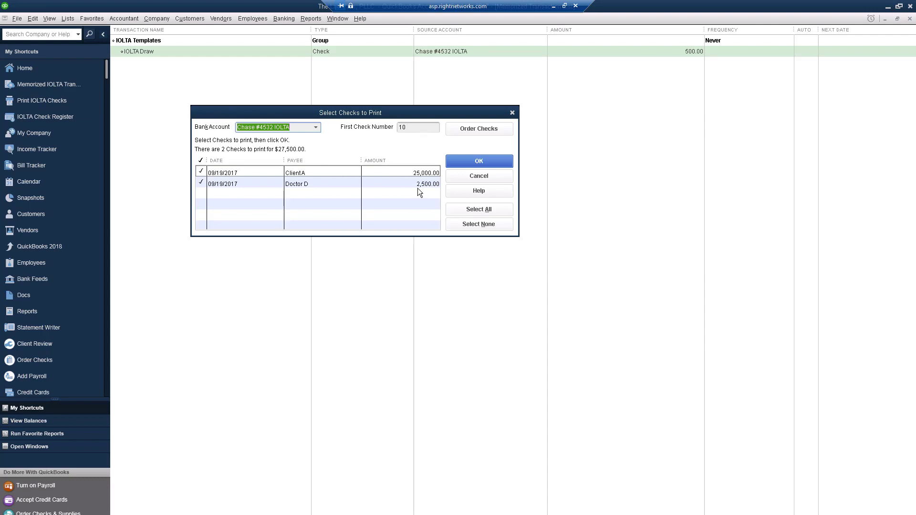
mouse_move(280, 130)
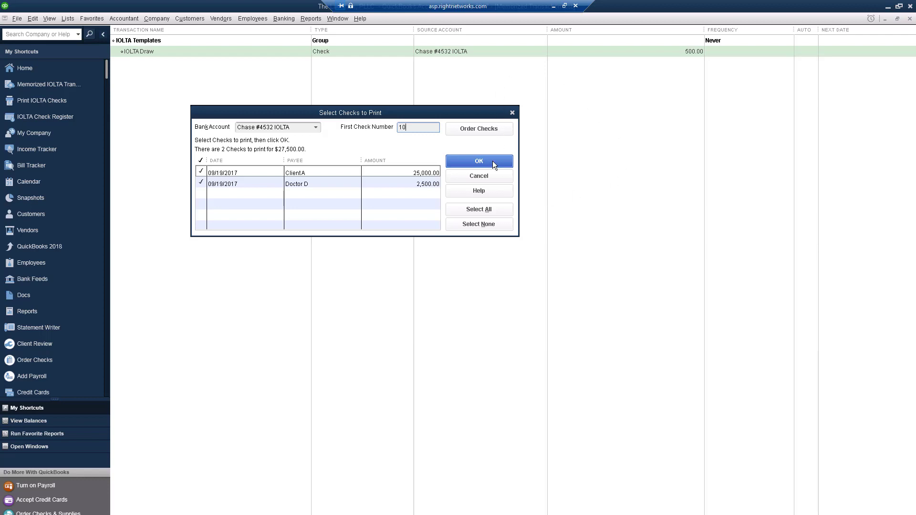
Confirm printing both checks starting at number 10, reaching the Print Checks settings
left_click(479, 161)
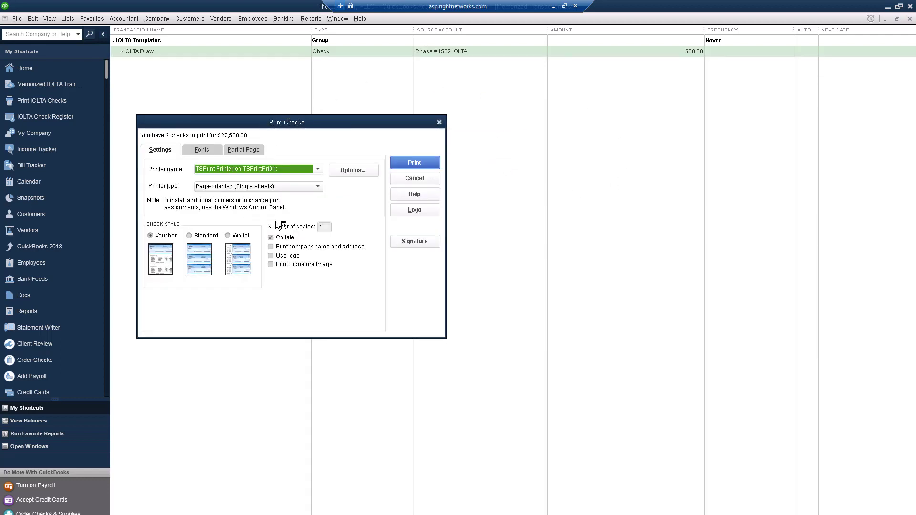
mouse_move(369, 205)
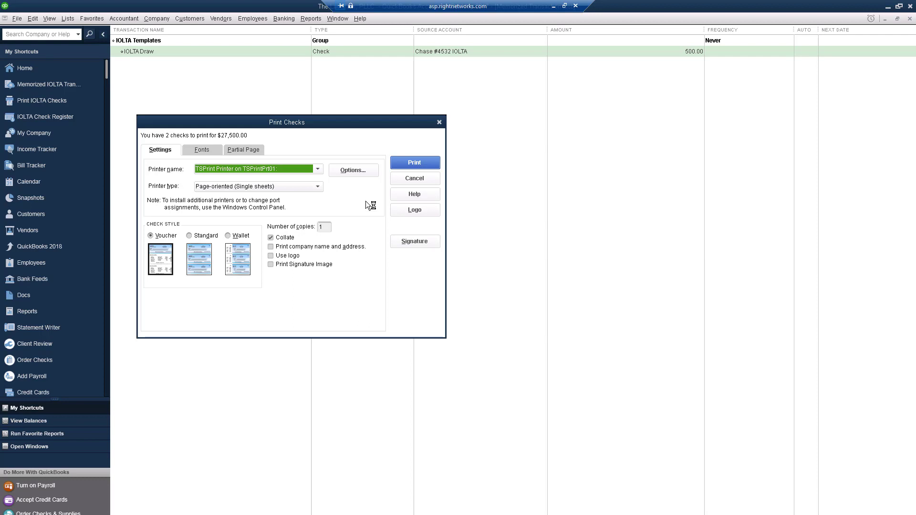
mouse_move(208, 177)
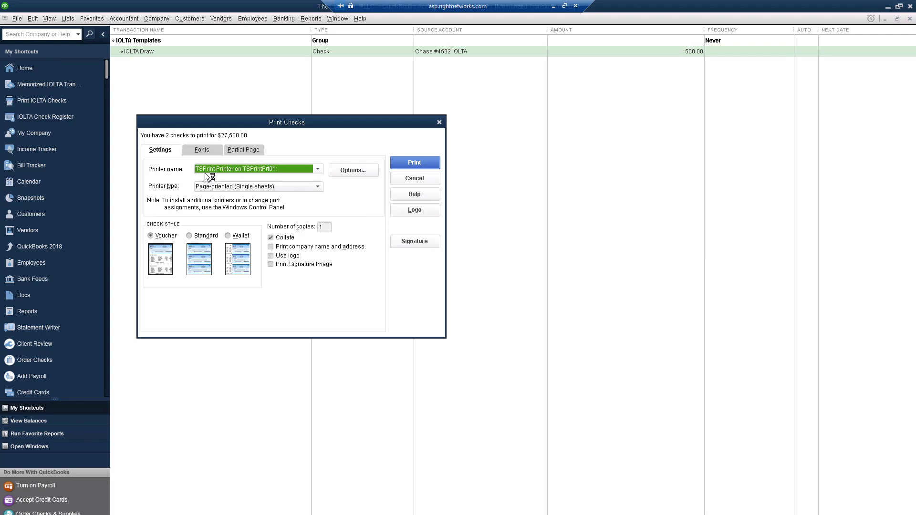
mouse_move(221, 186)
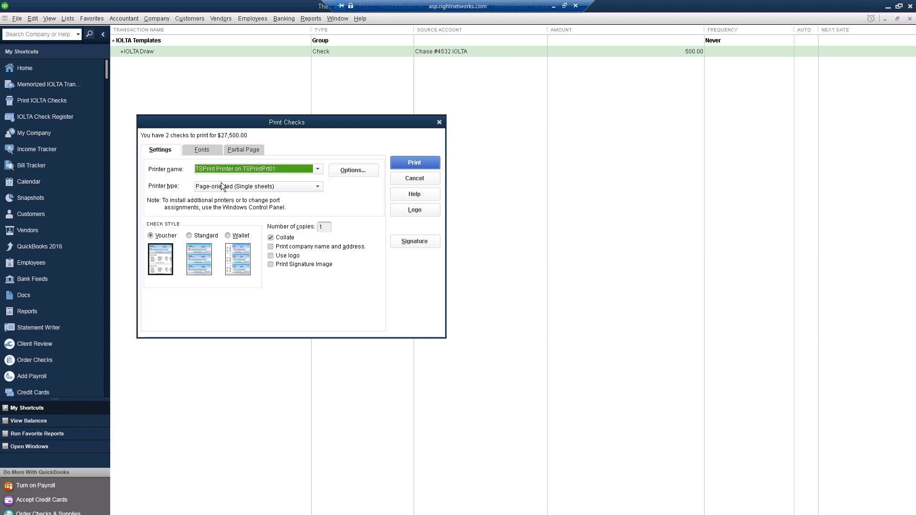
mouse_move(426, 109)
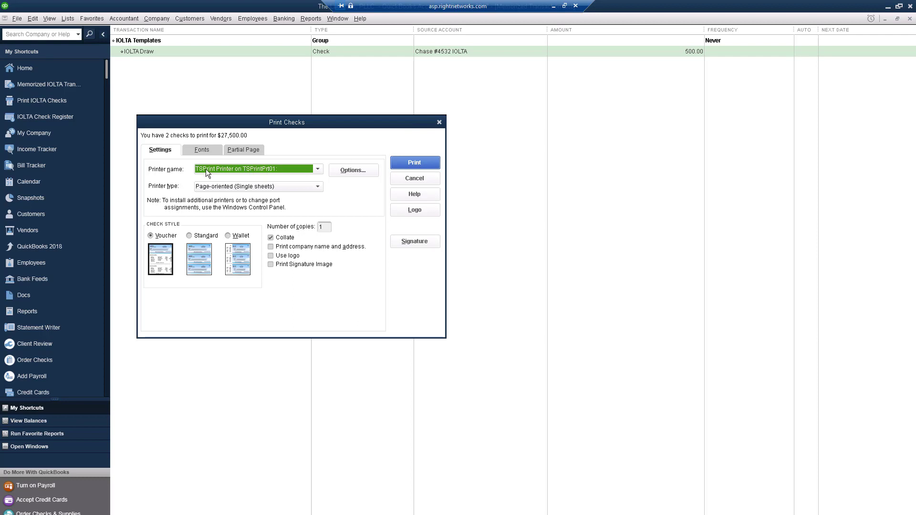
mouse_move(420, 157)
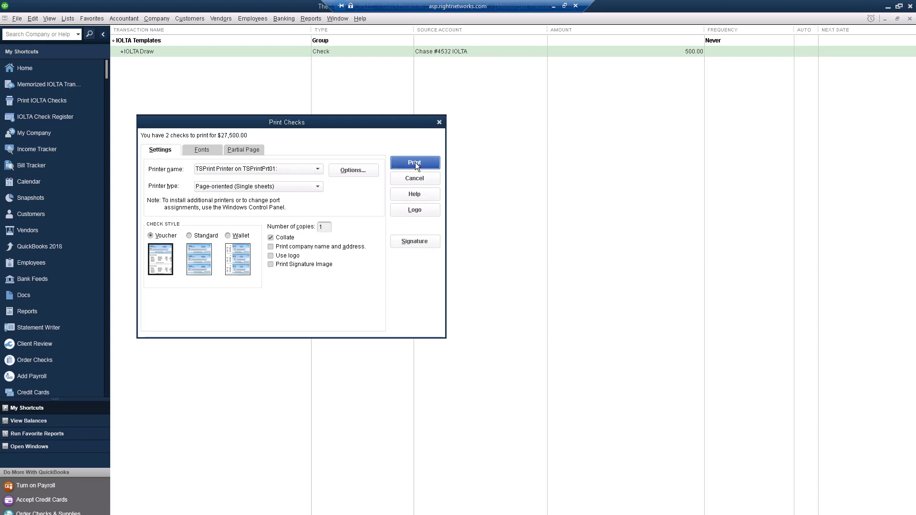
Send the two queued trust checks to print, reaching the Windows printer dialog
left_click(415, 162)
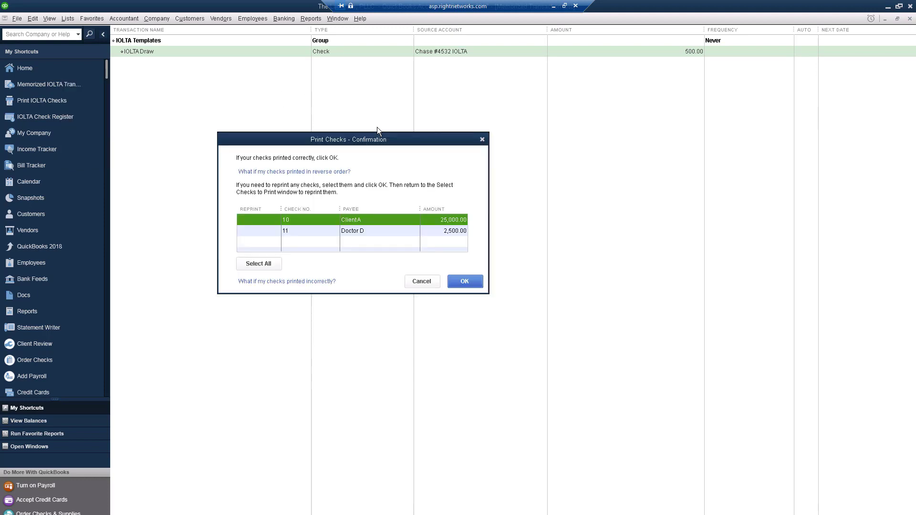
mouse_move(410, 165)
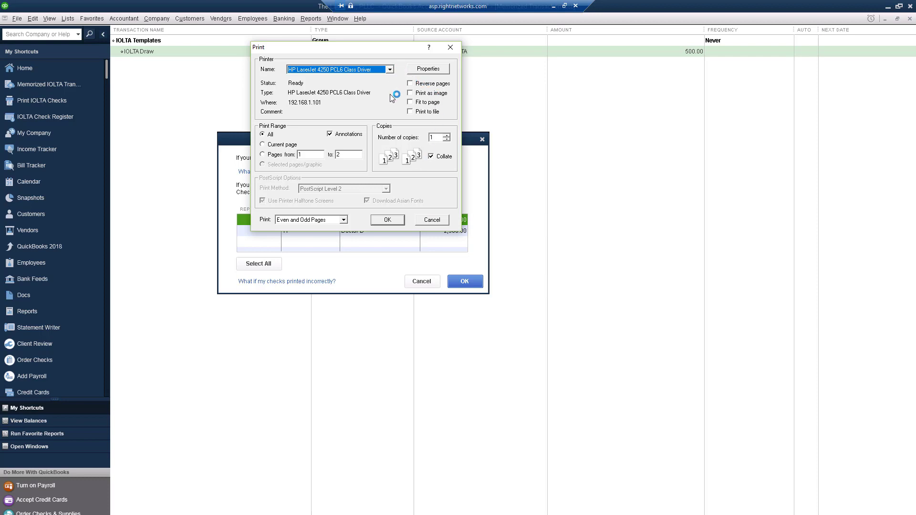
mouse_move(392, 112)
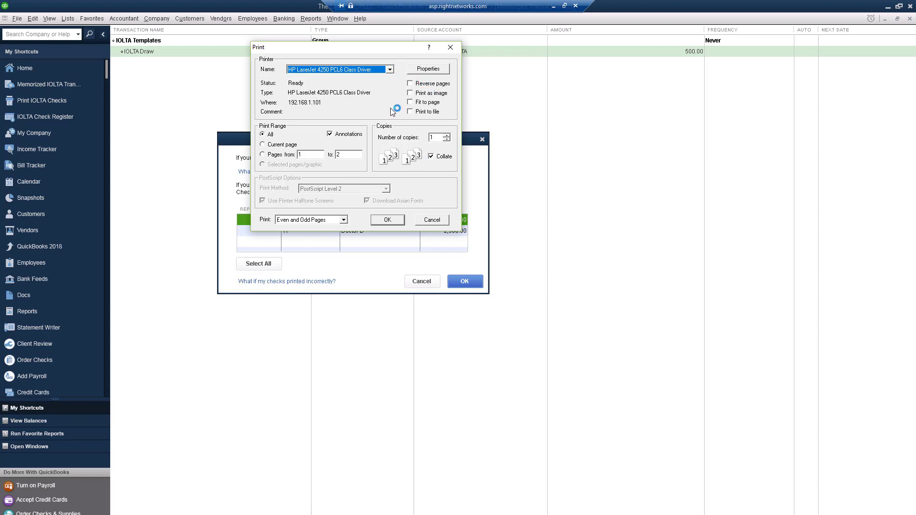
mouse_move(402, 72)
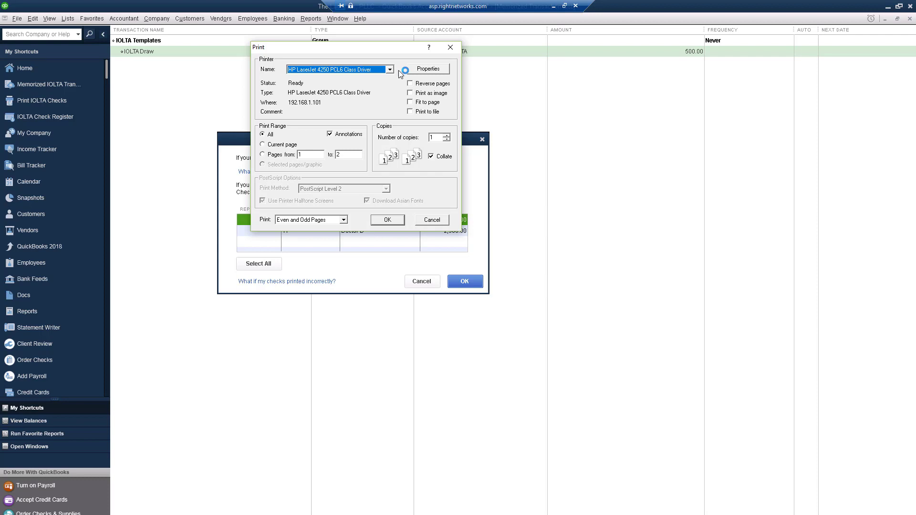
mouse_move(386, 226)
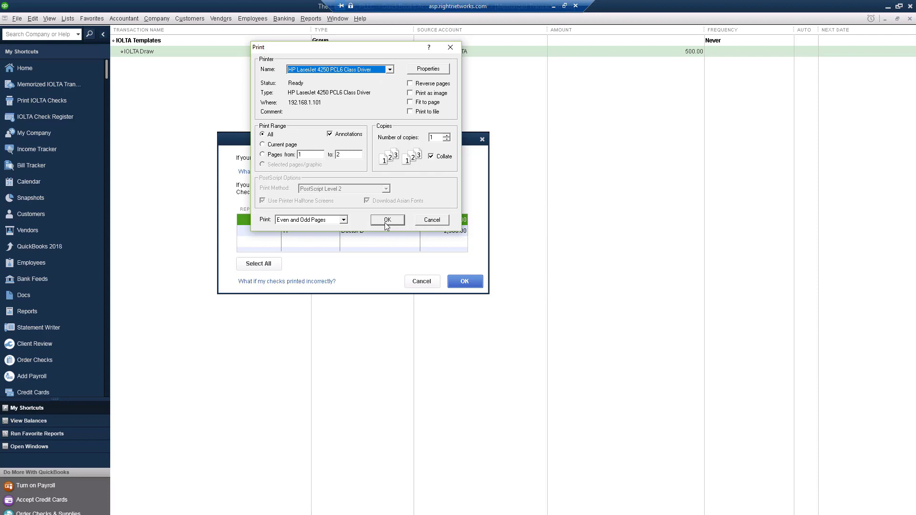
Confirm the print job to the HP LaserJet so the printing confirmation for checks 10 and 11 appears
left_click(386, 220)
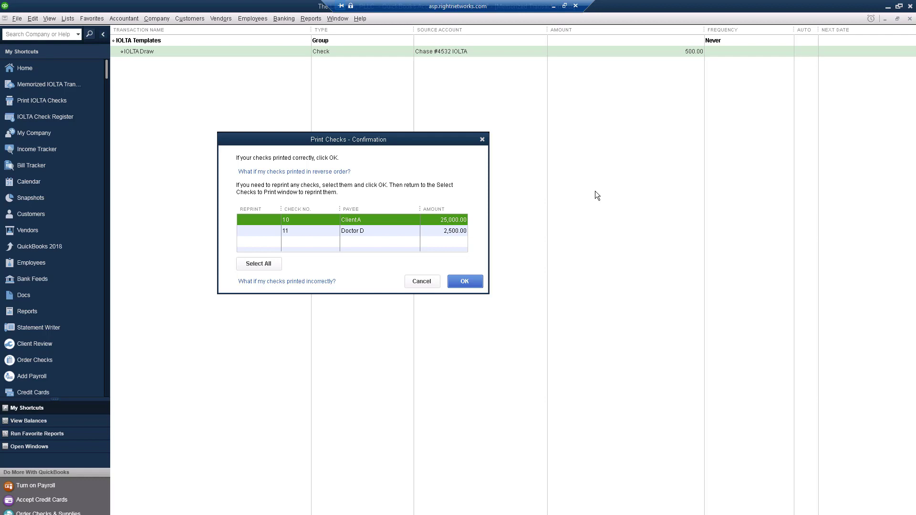
mouse_move(277, 218)
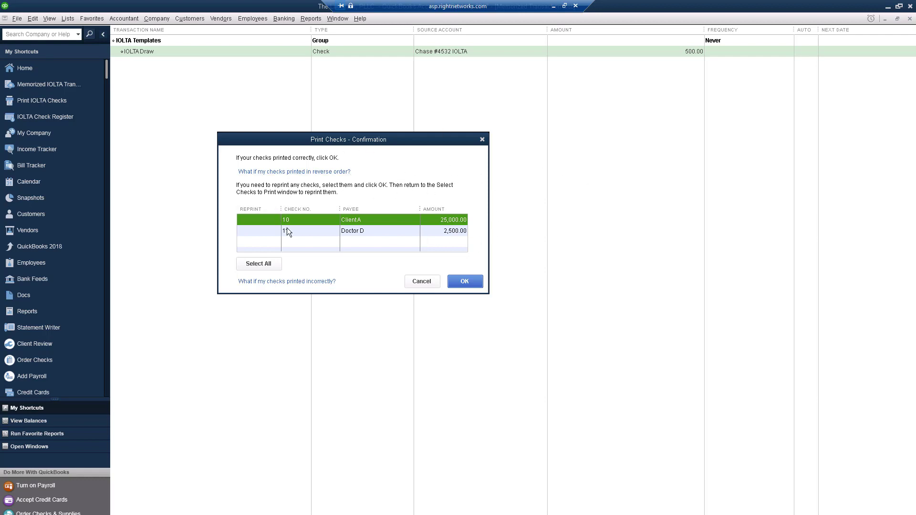
Confirm checks 10 and 11 printed correctly and choose Chase #4532 IOLTA in the Use Register prompt
left_click(465, 280)
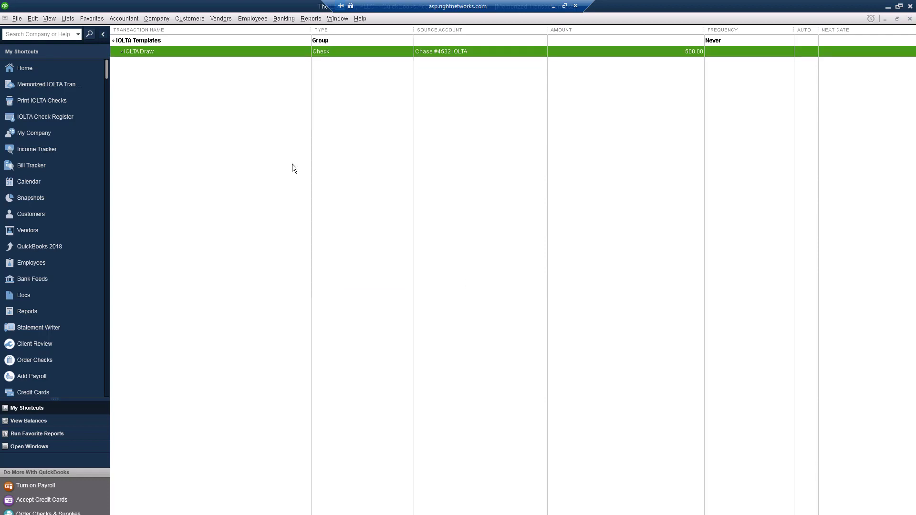
mouse_move(278, 152)
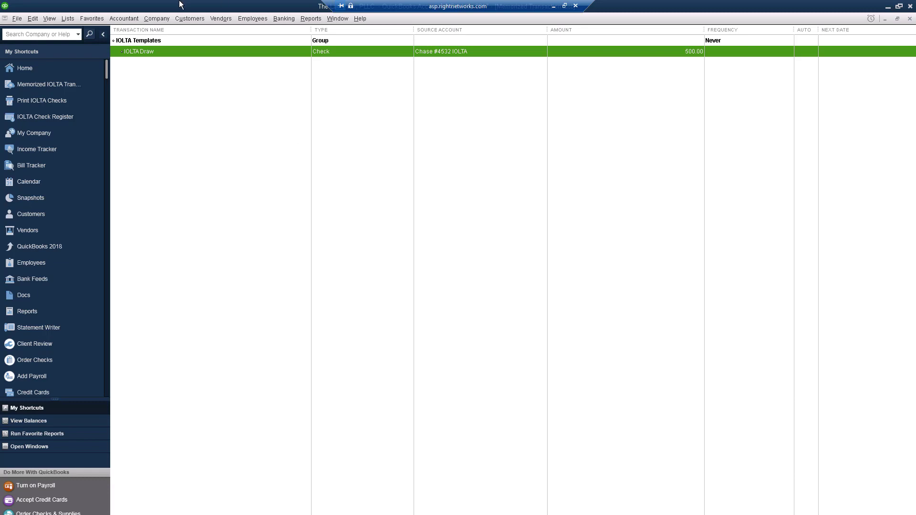
mouse_move(45, 117)
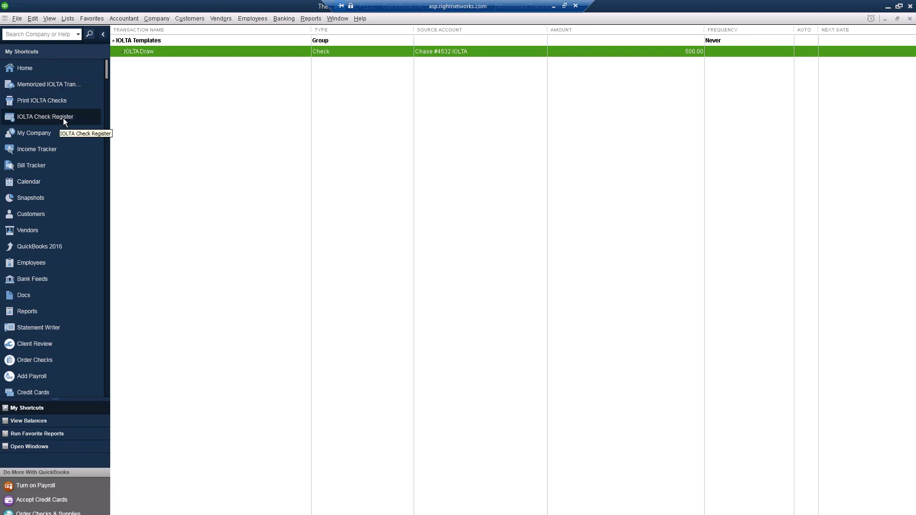
left_click(45, 116)
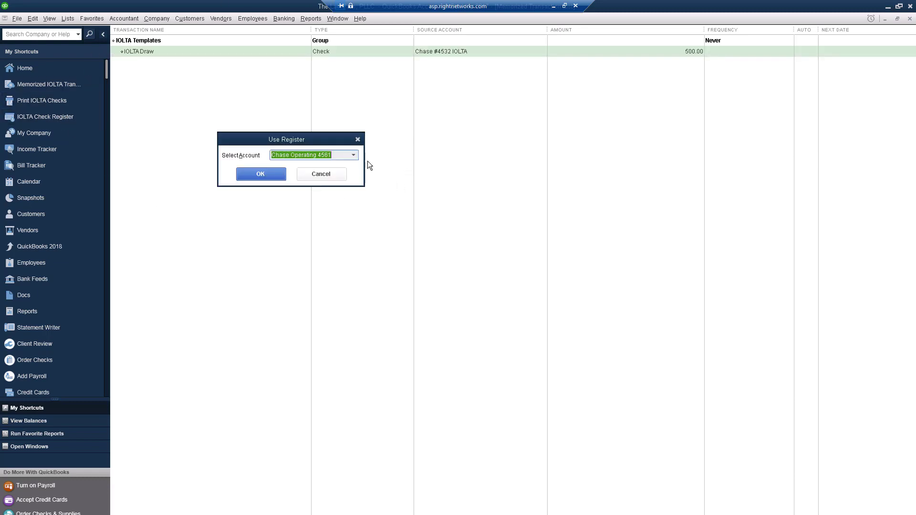
left_click(353, 155)
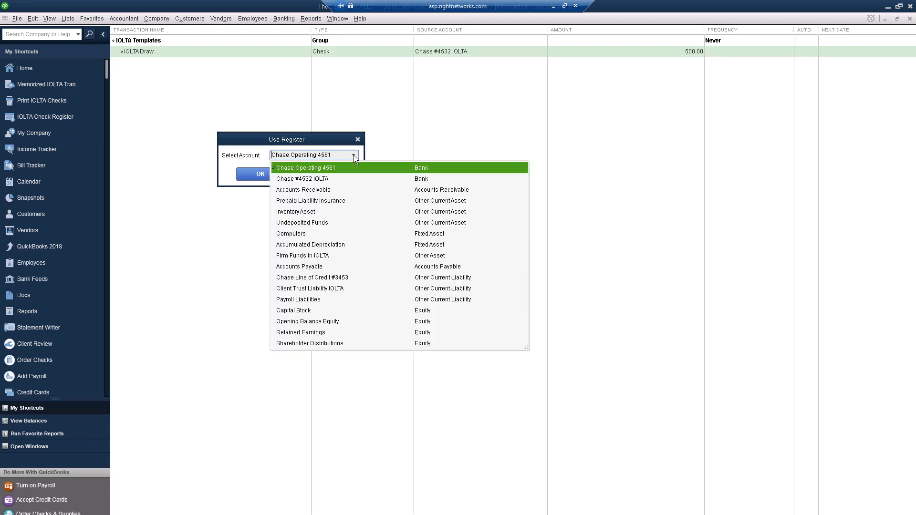
left_click(303, 178)
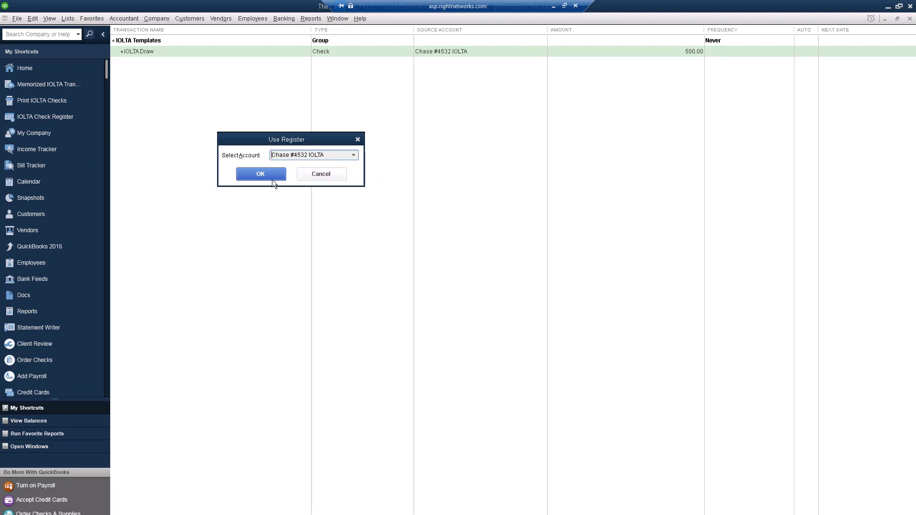
Show the Chase #4532 IOLTA register listing checks 10 and 11 with a -41,470.00 balance
left_click(260, 174)
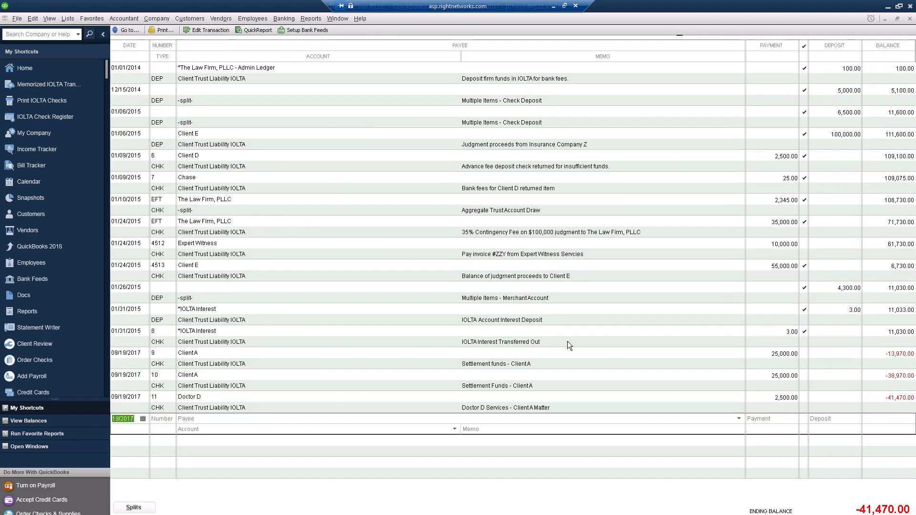
mouse_move(790, 374)
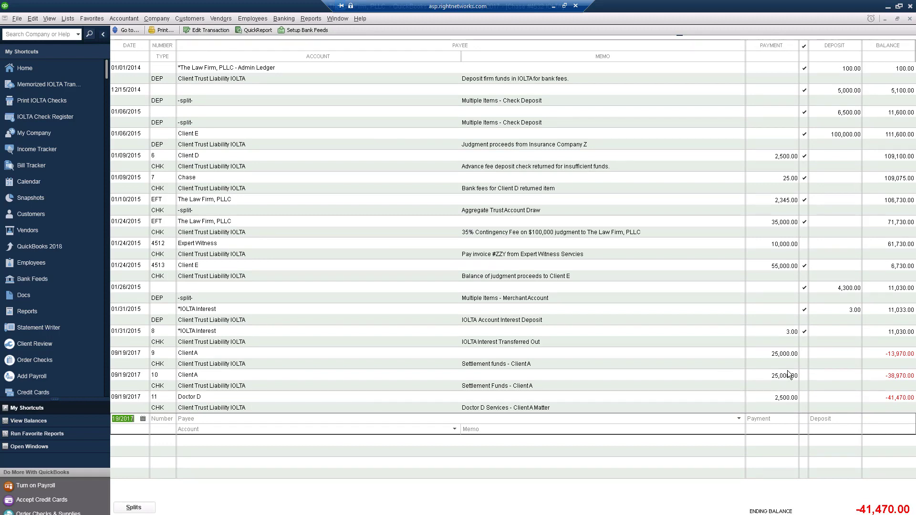
mouse_move(774, 440)
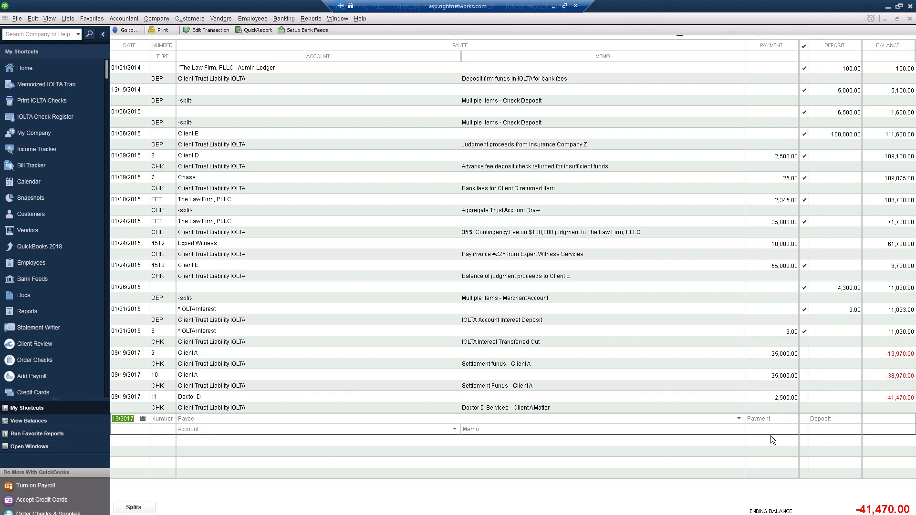
mouse_move(683, 275)
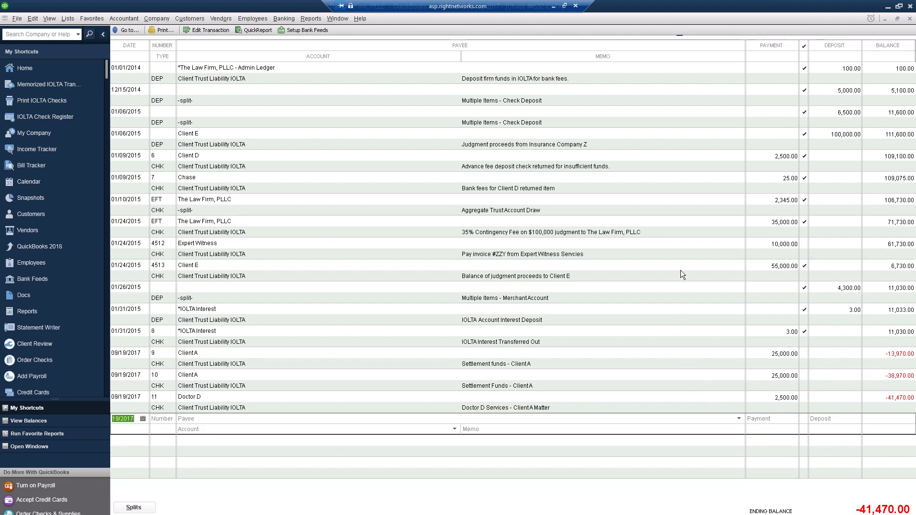
mouse_move(865, 149)
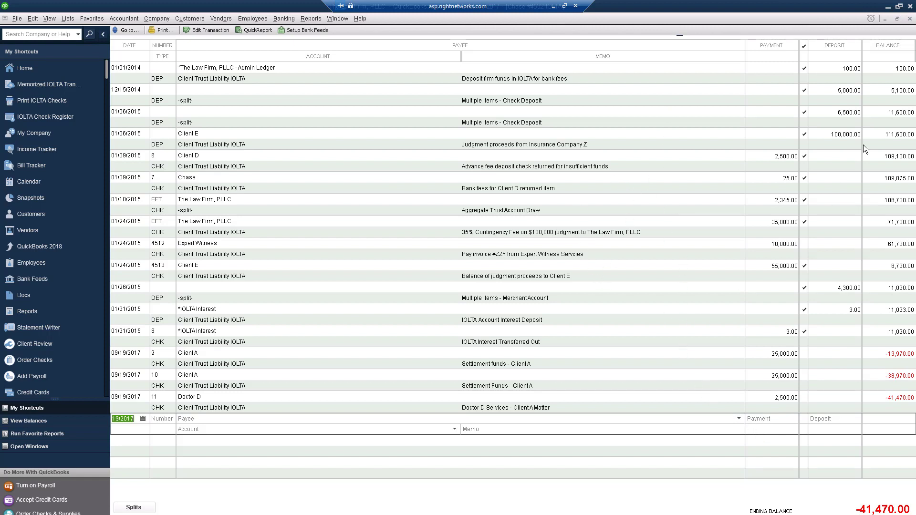
mouse_move(910, 22)
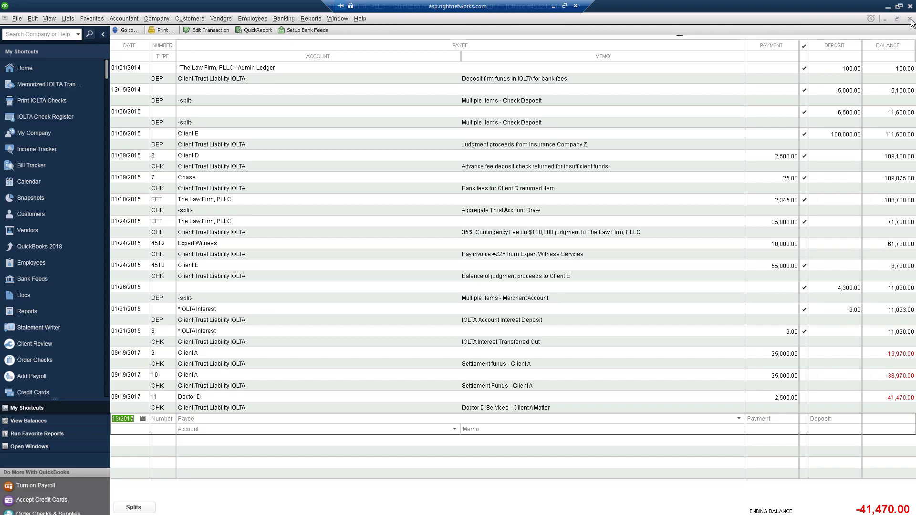
Close the register and show the checks-to-print list, now empty with next number 12
left_click(51, 84)
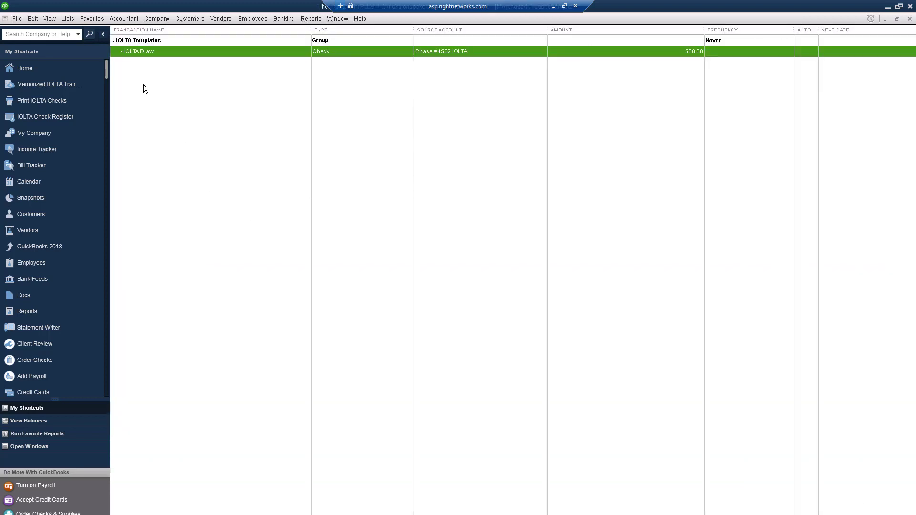
mouse_move(70, 70)
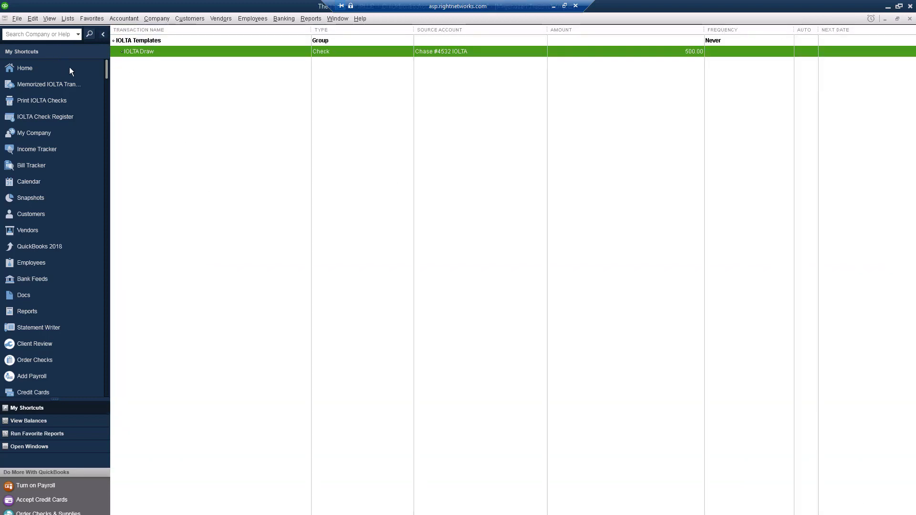
mouse_move(48, 84)
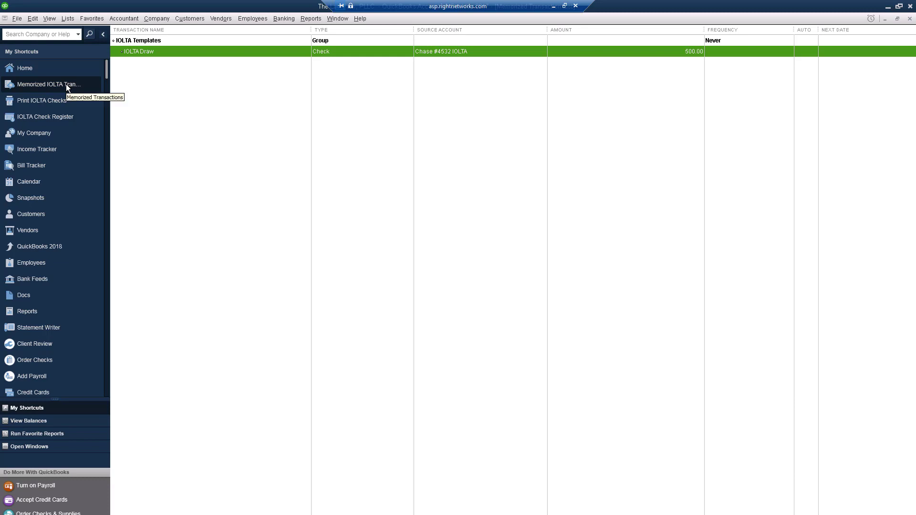
mouse_move(42, 101)
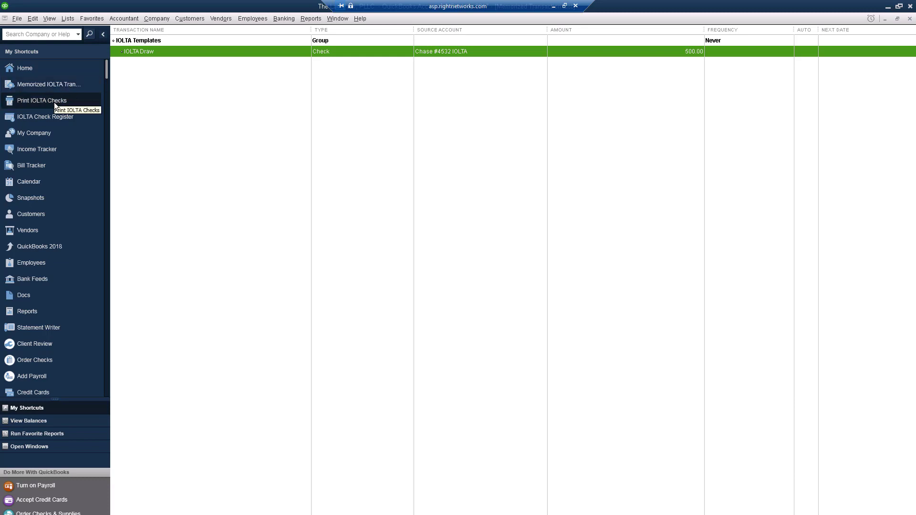
mouse_move(368, 115)
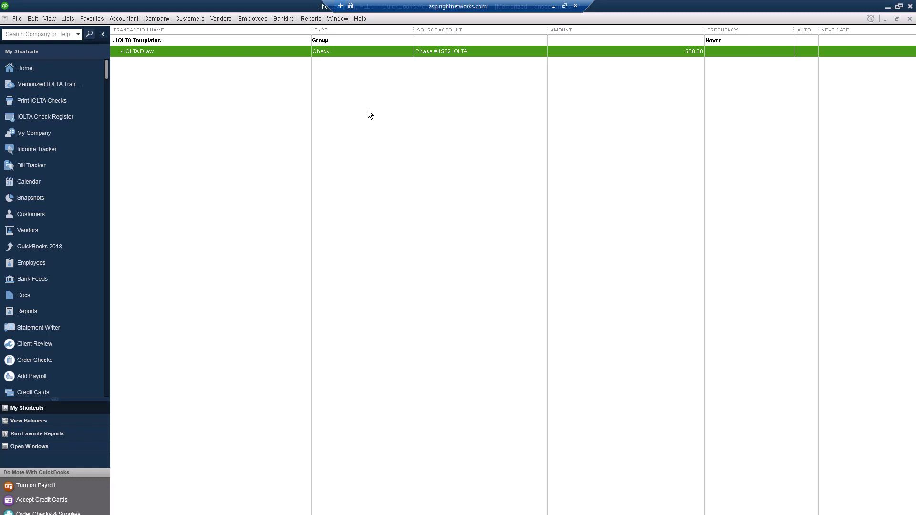
mouse_move(527, 58)
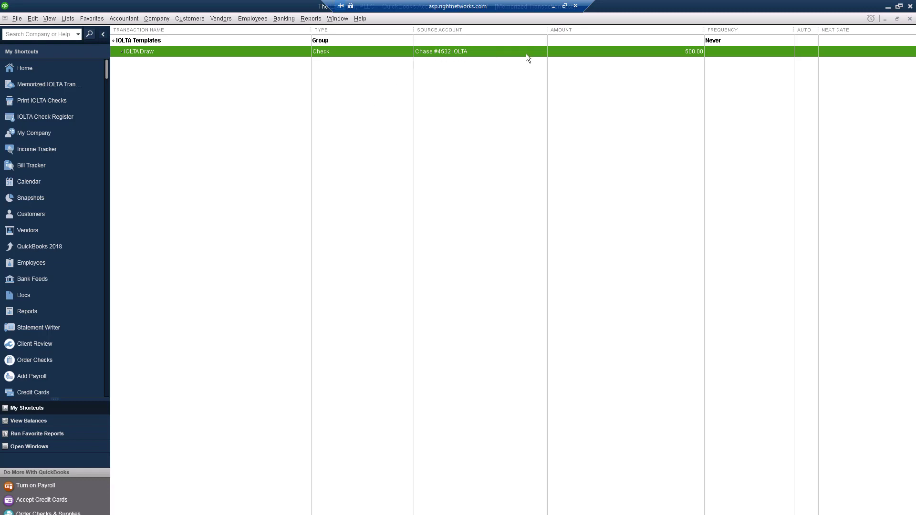
mouse_move(227, 35)
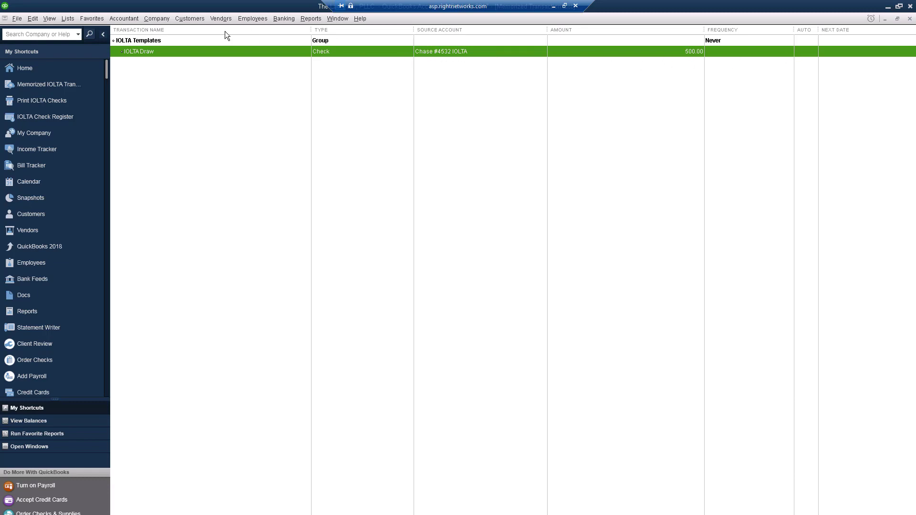
left_click(42, 100)
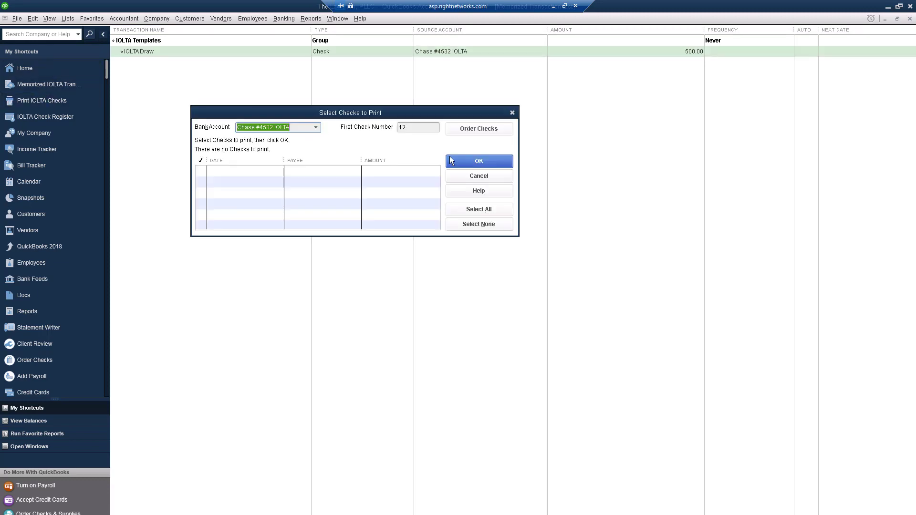
mouse_move(567, 170)
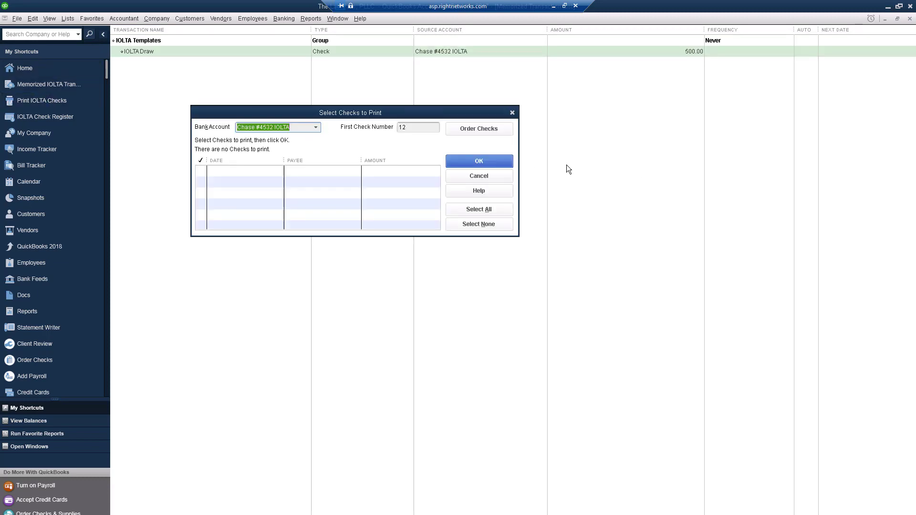